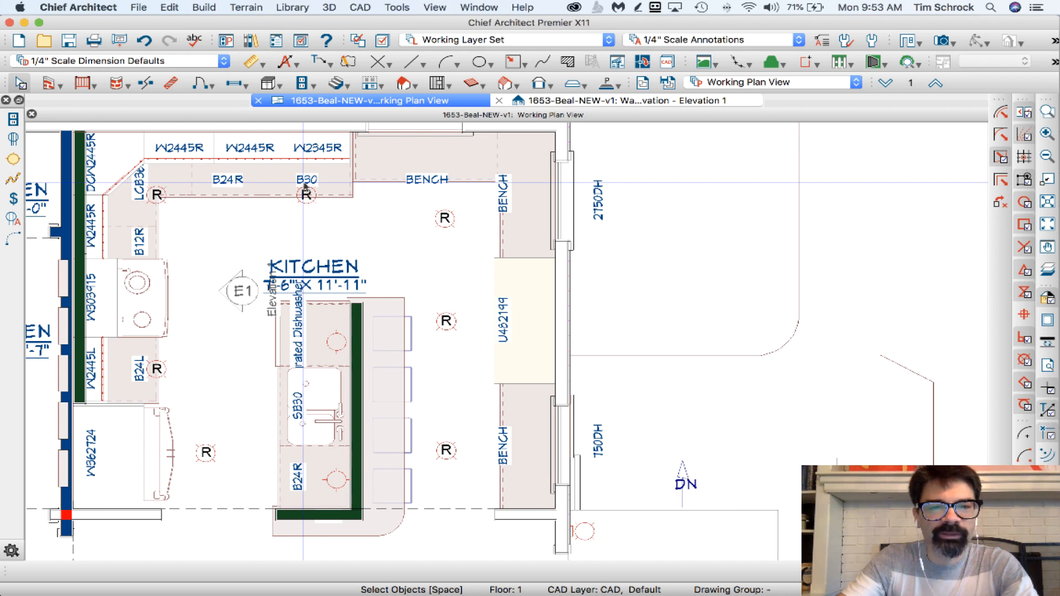
{"action": "mouse_move", "coordinate": [587, 110]}
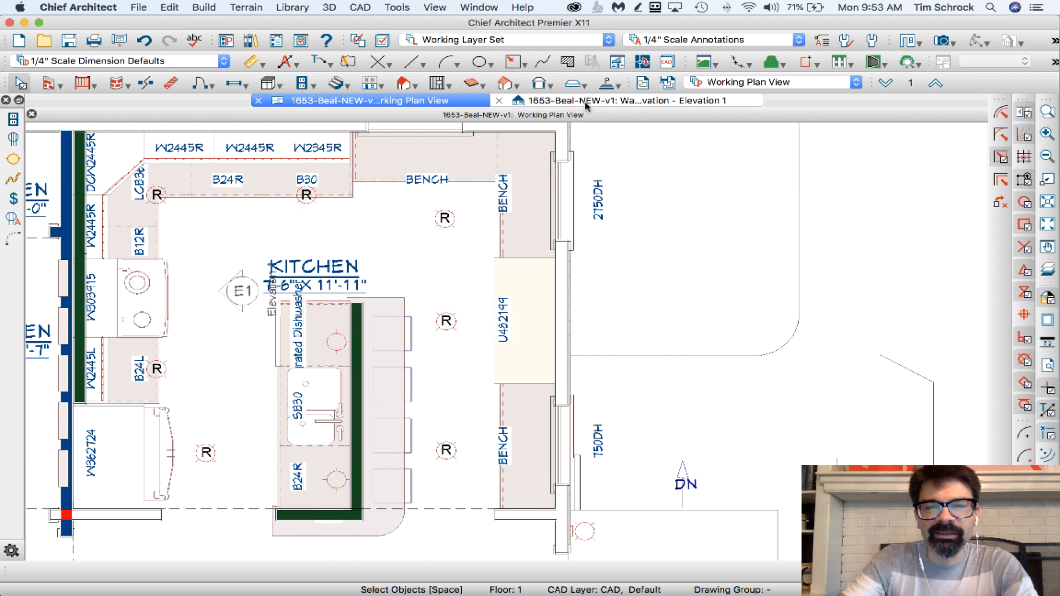
- Switch to the kitchen elevation and open the W2345R wall cabinet's specification
{"action": "left_click", "coordinate": [644, 100]}
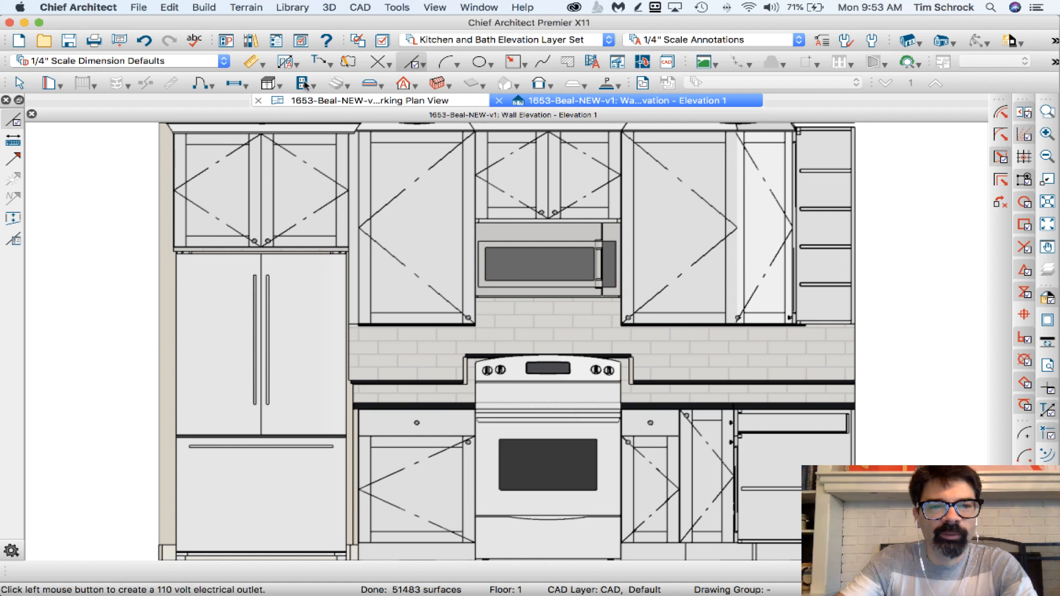
{"action": "left_click", "coordinate": [298, 84]}
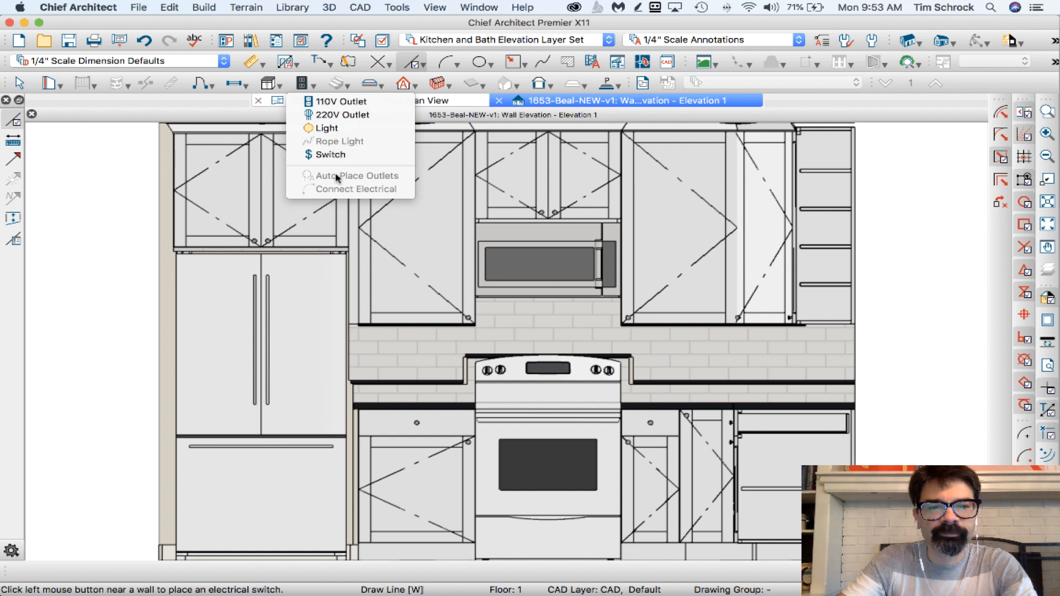
{"action": "mouse_move", "coordinate": [339, 156]}
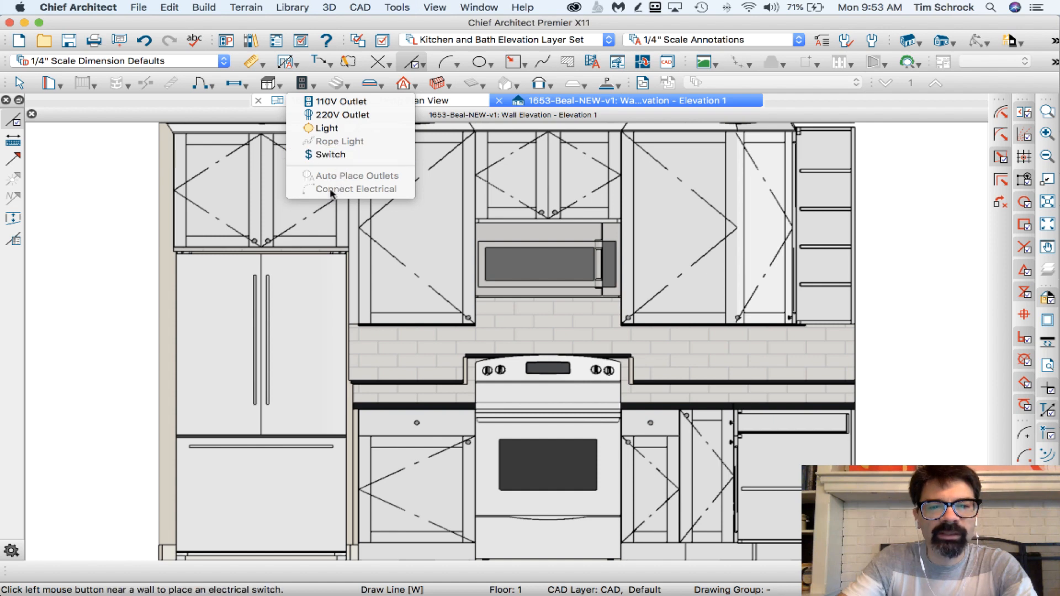
{"action": "mouse_move", "coordinate": [344, 146]}
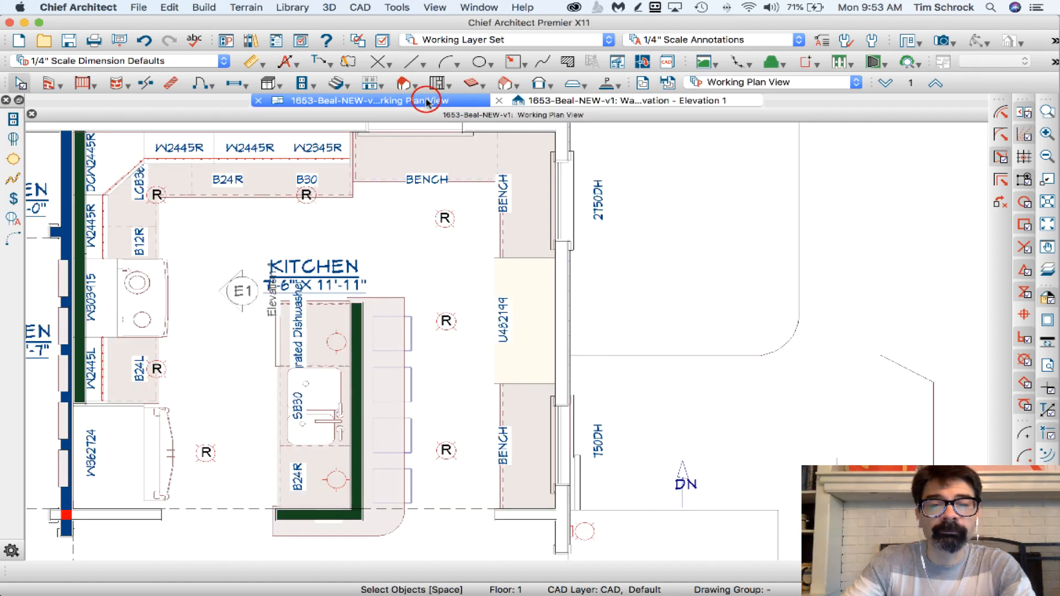
{"action": "left_click", "coordinate": [308, 148]}
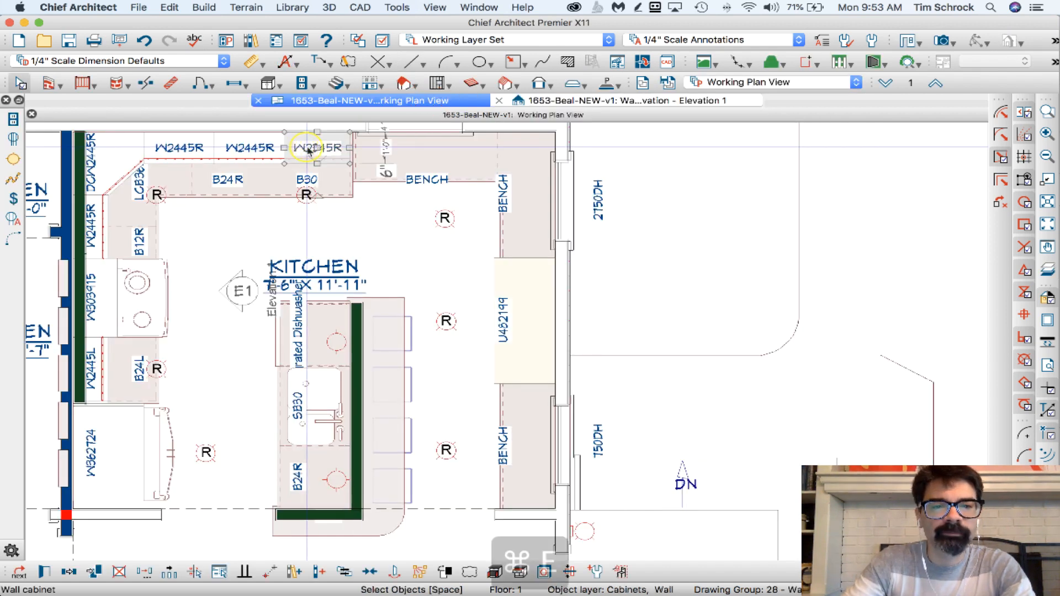
{"action": "double_click", "coordinate": [309, 149]}
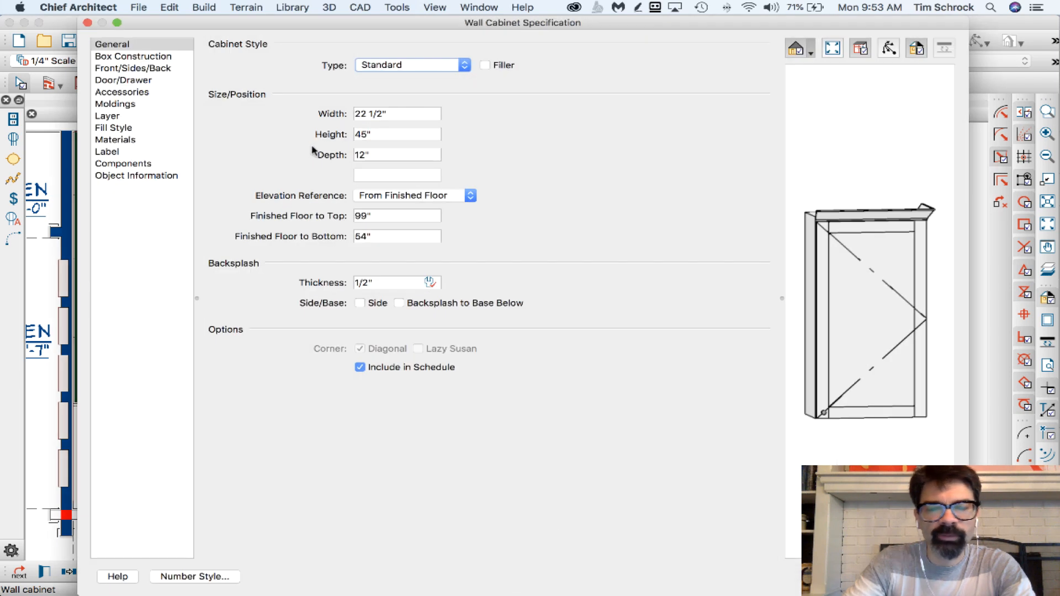
- Set the cabinet door to Glass w/grilles, found by searching 'glass' in the library
{"action": "left_click", "coordinate": [132, 68]}
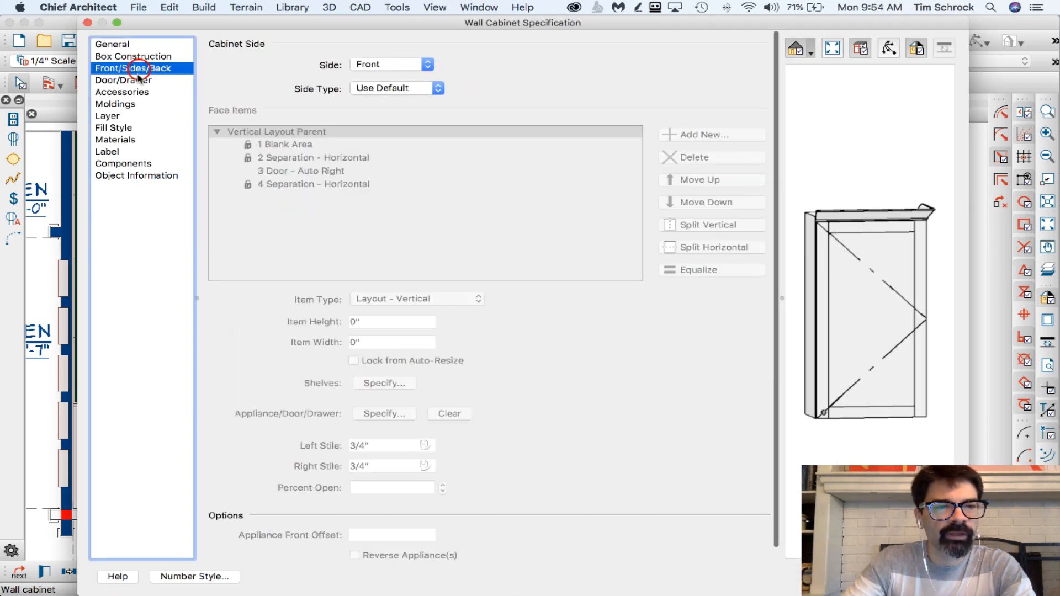
{"action": "left_click", "coordinate": [124, 80]}
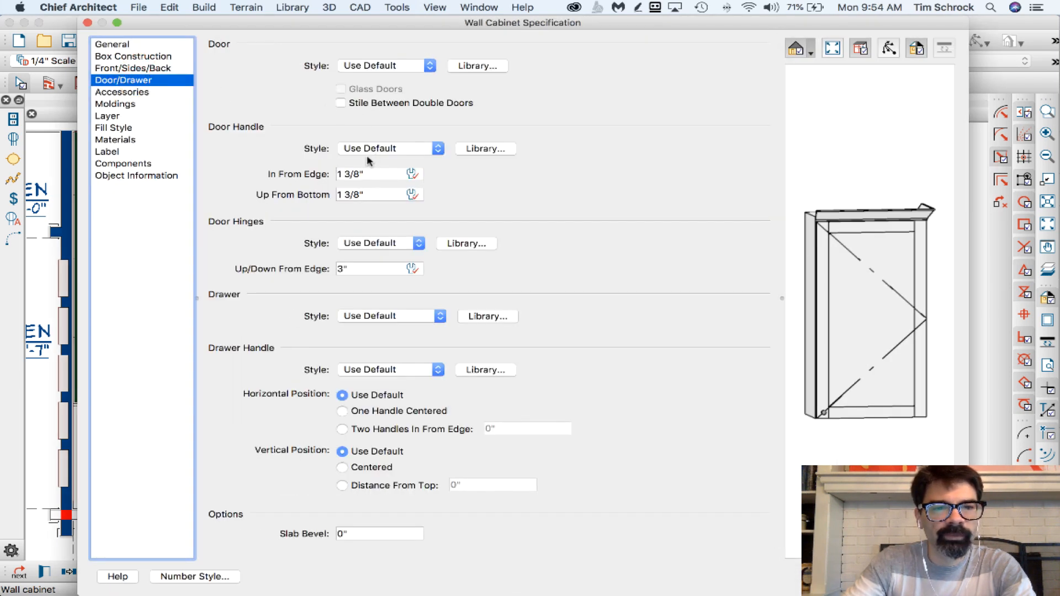
{"action": "left_click", "coordinate": [477, 66]}
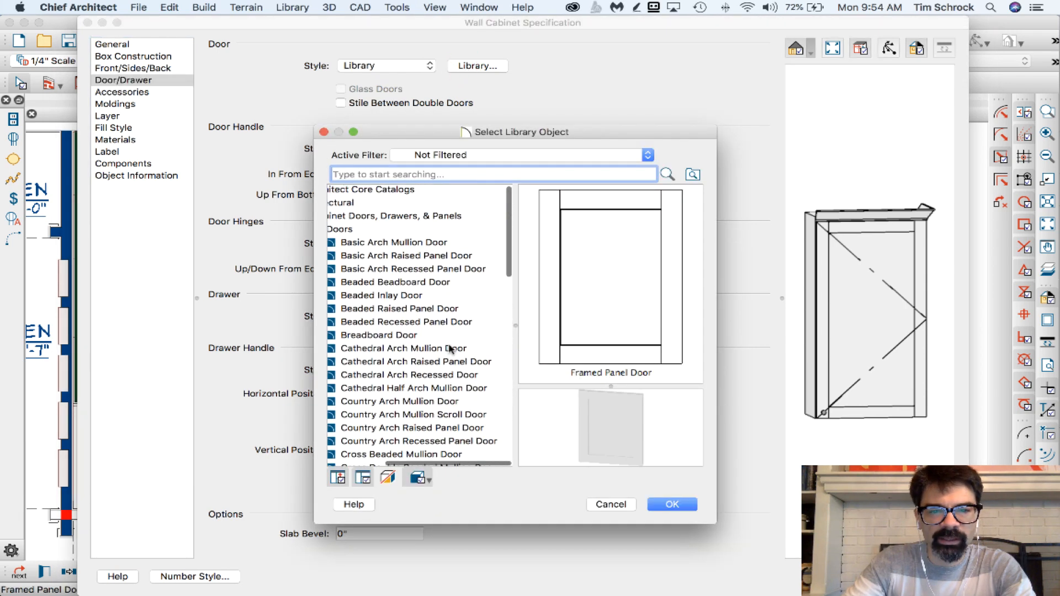
{"action": "left_click", "coordinate": [399, 229]}
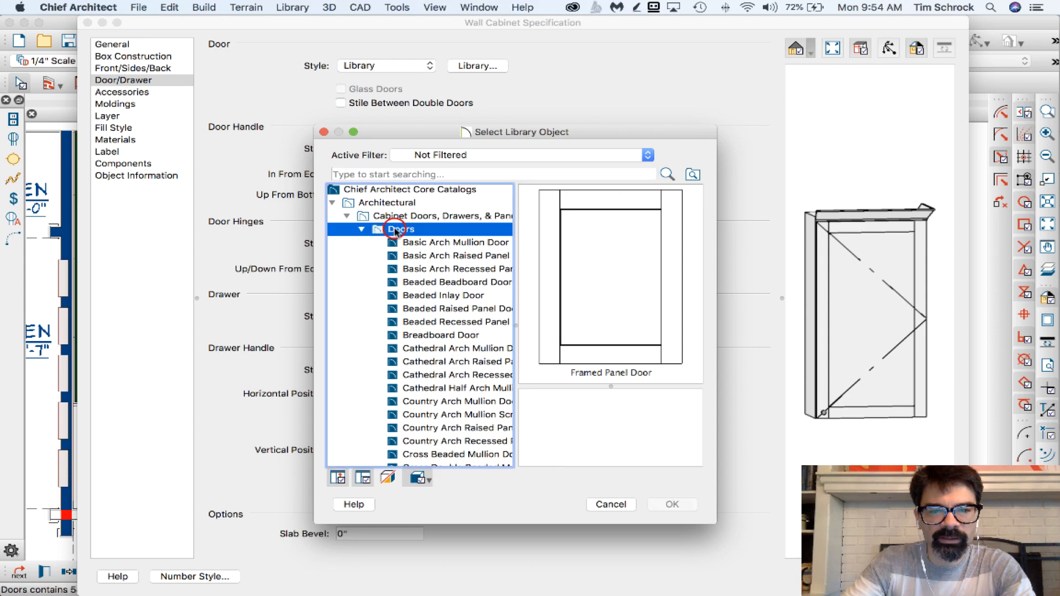
{"action": "left_click", "coordinate": [439, 244]}
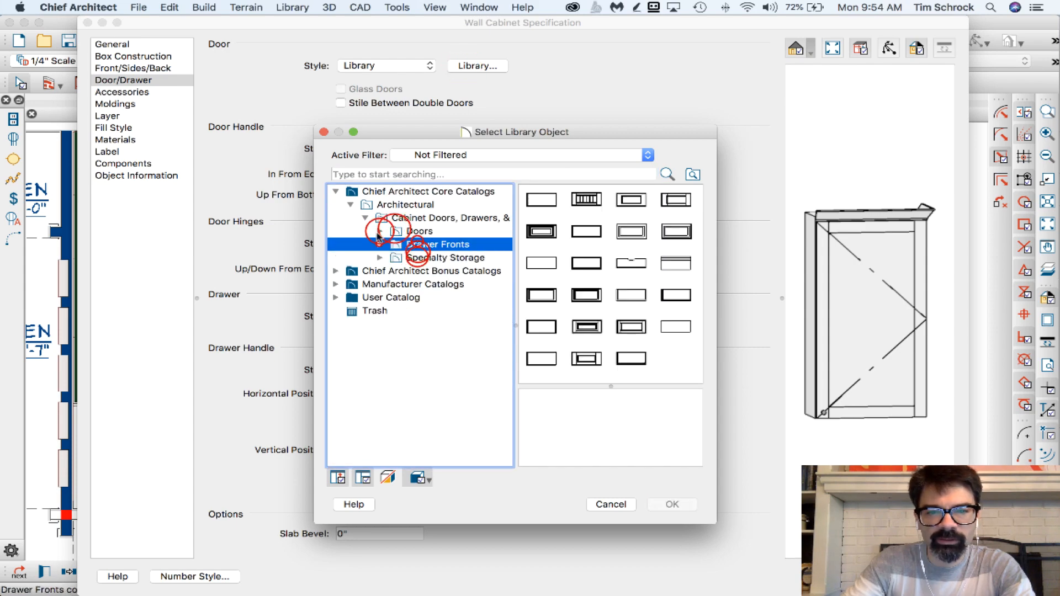
{"action": "type", "text": "glass"}
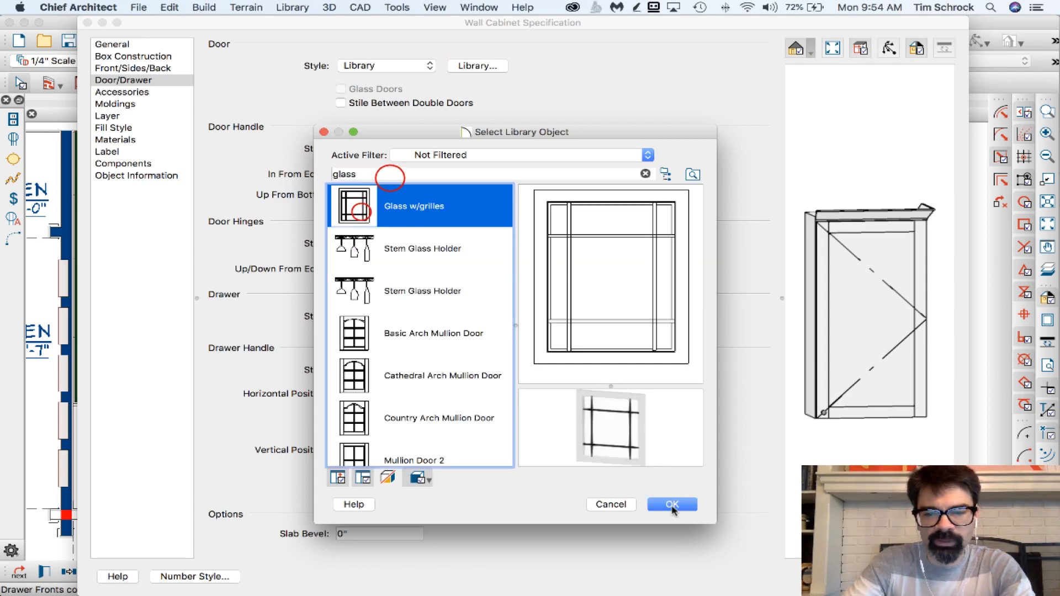
{"action": "left_click", "coordinate": [671, 504]}
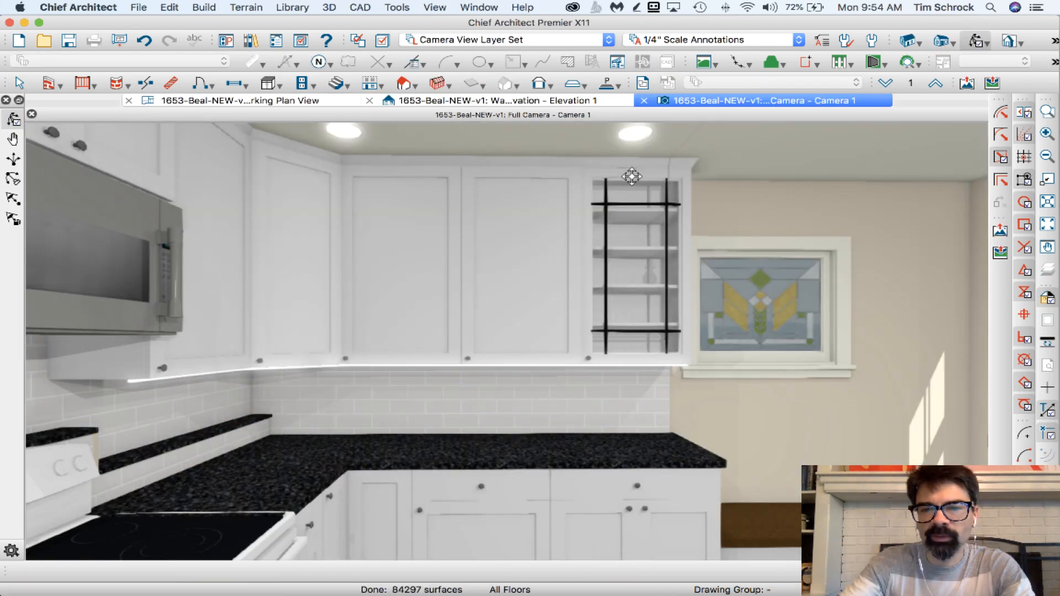
{"action": "mouse_move", "coordinate": [654, 183]}
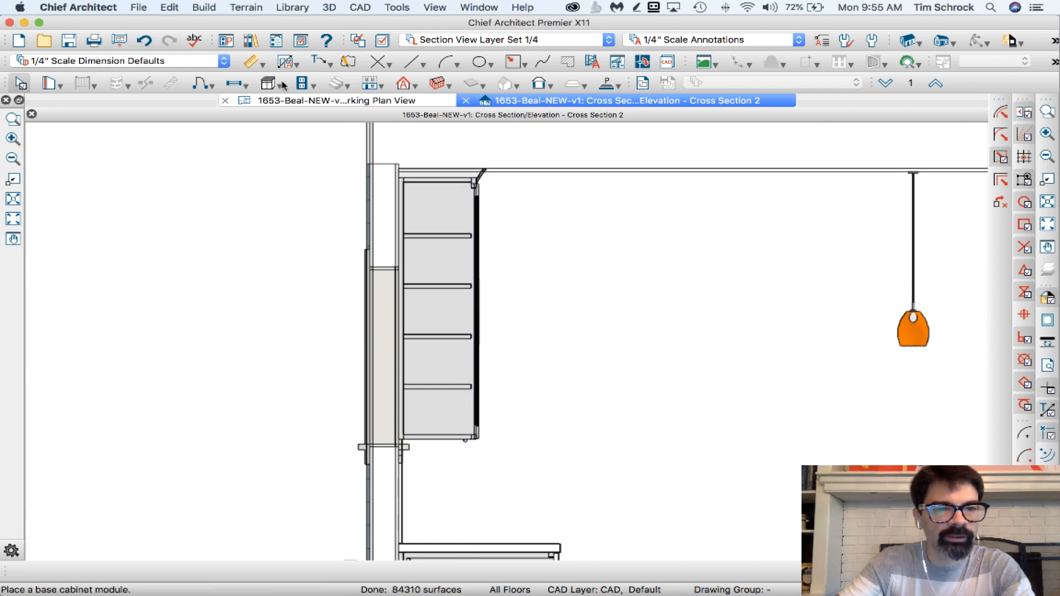
- Convert the vertical CAD line at the cabinet front into a 3D Molding Polyline
{"action": "left_click", "coordinate": [415, 60]}
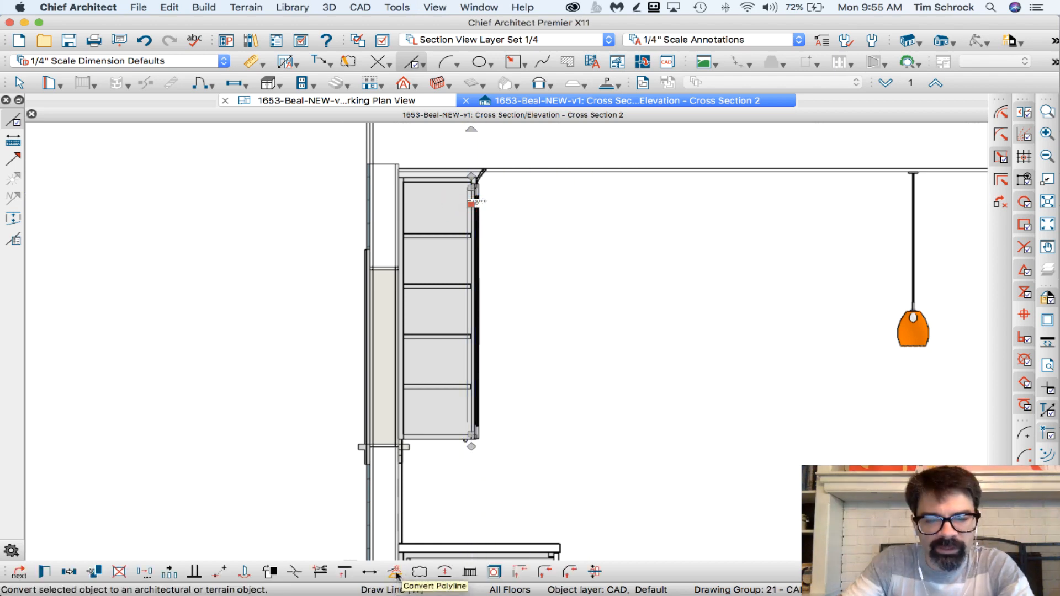
{"action": "left_click", "coordinate": [392, 572]}
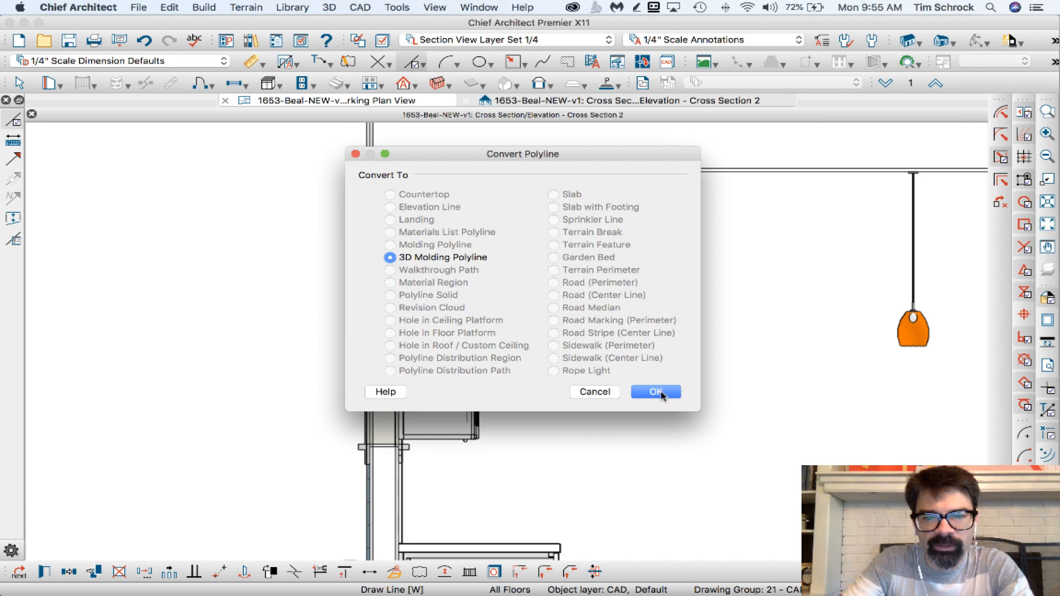
{"action": "left_click", "coordinate": [656, 392]}
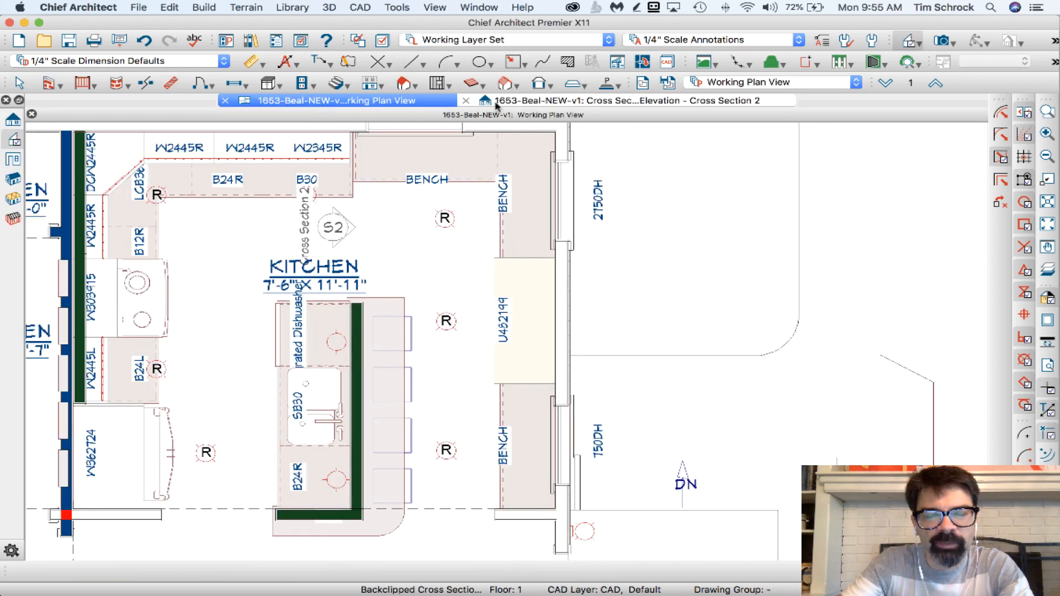
- Review the Rope Light defaults' half-inch molding profile, then cancel and close Default Settings
{"action": "left_click", "coordinate": [227, 159]}
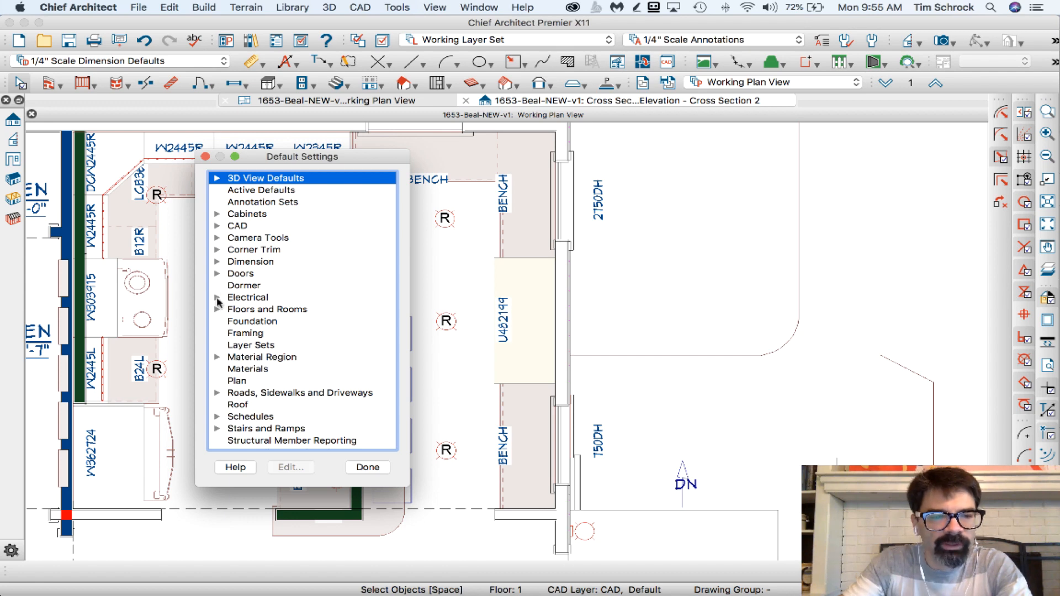
{"action": "left_click", "coordinate": [219, 297]}
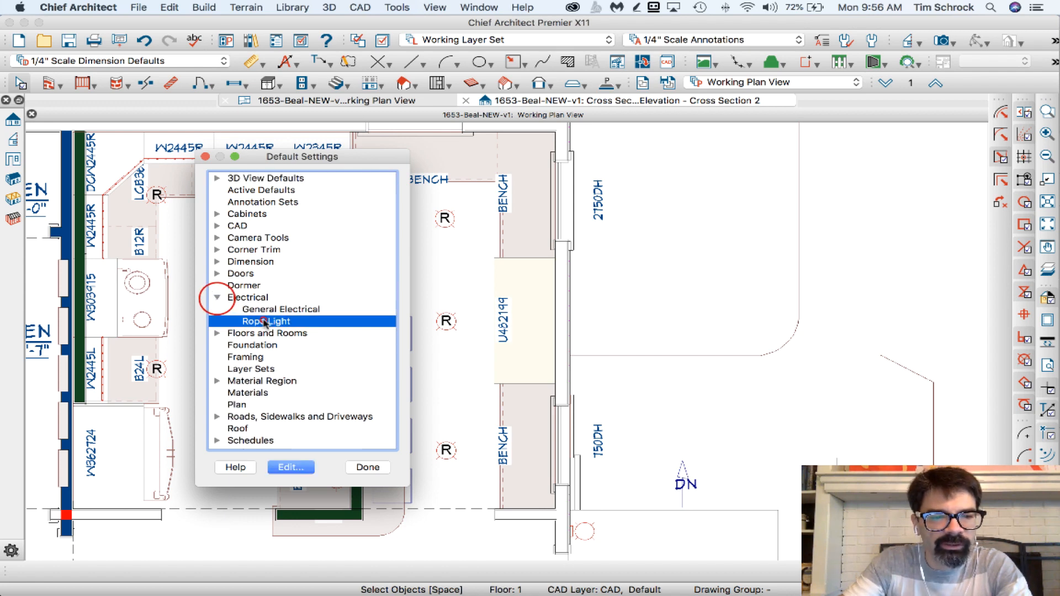
{"action": "left_click", "coordinate": [291, 468]}
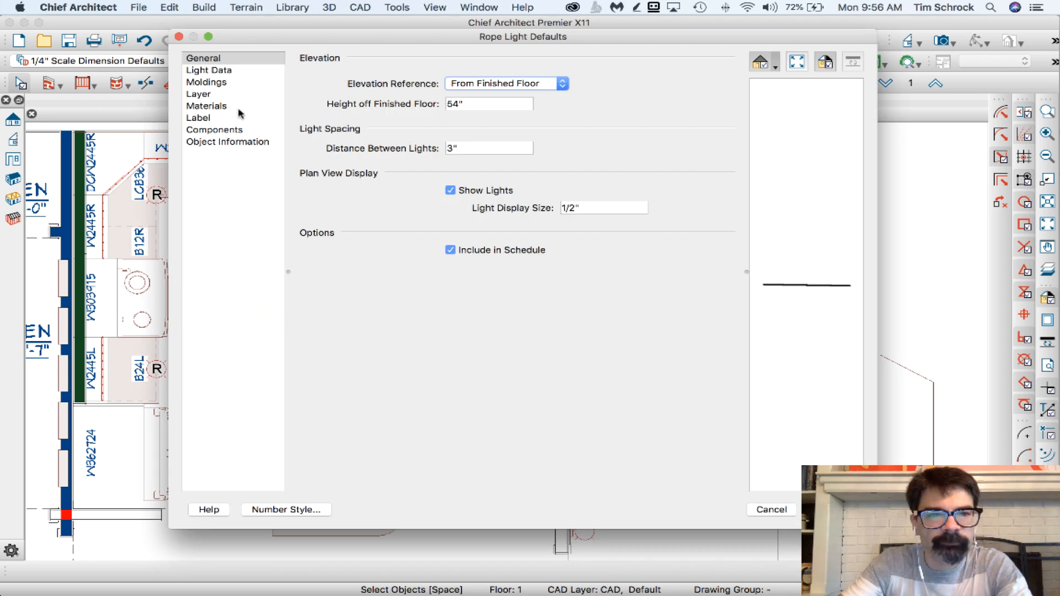
{"action": "left_click", "coordinate": [206, 82]}
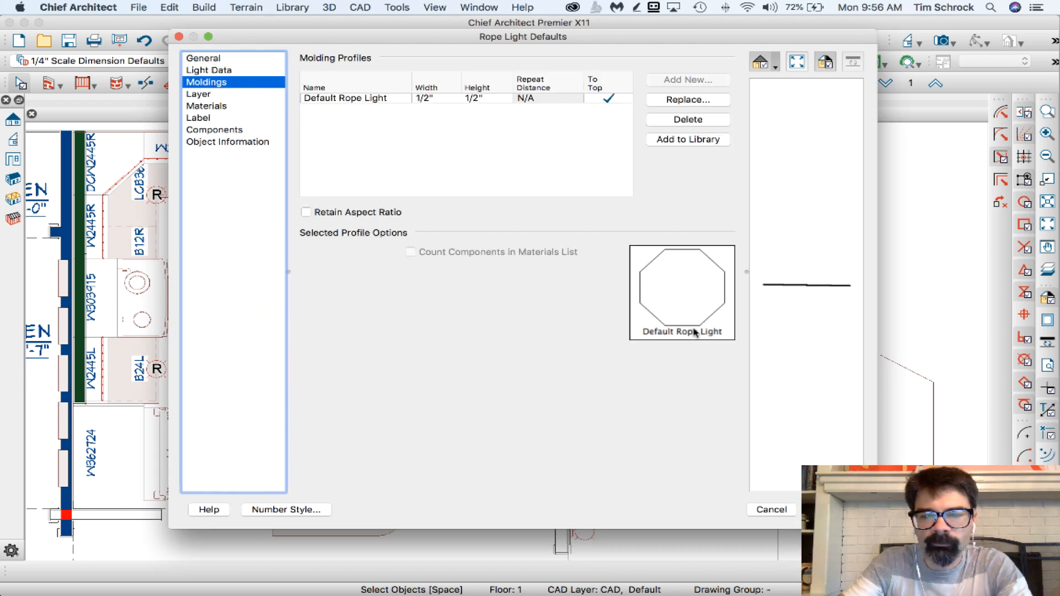
{"action": "mouse_move", "coordinate": [706, 268]}
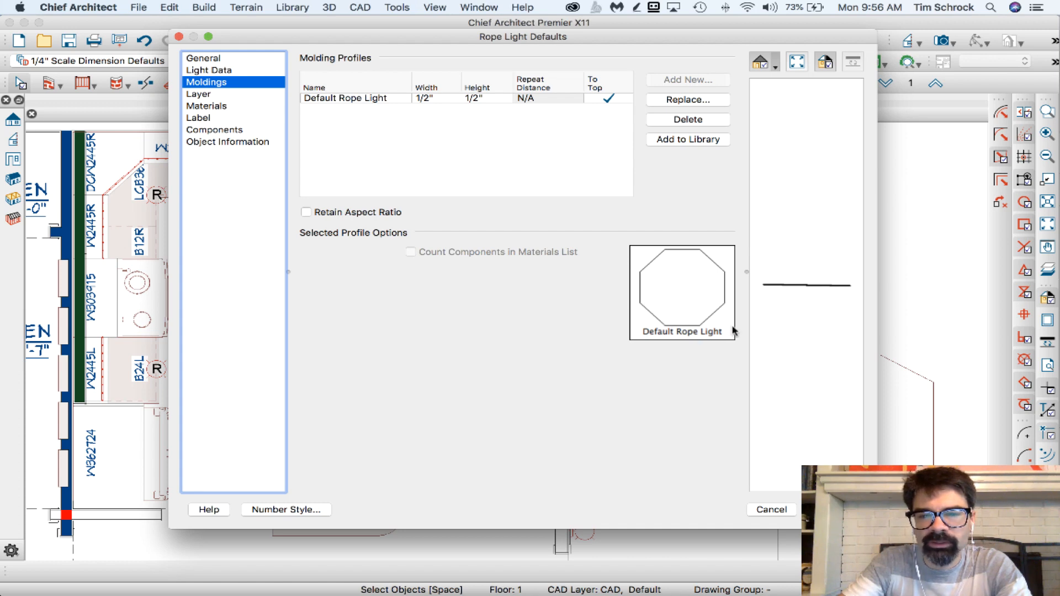
{"action": "mouse_move", "coordinate": [687, 257]}
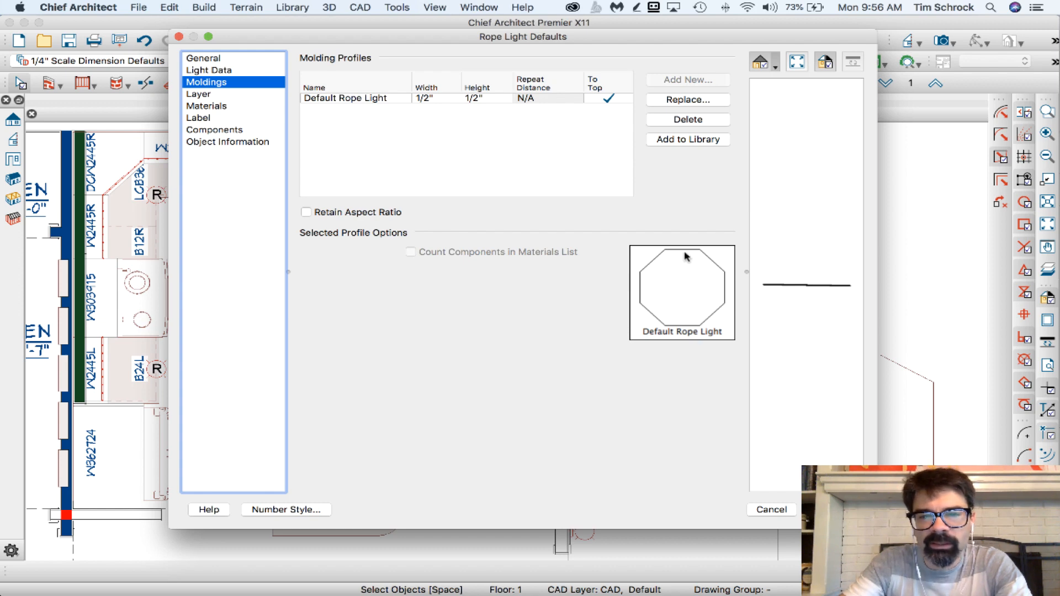
{"action": "left_click", "coordinate": [771, 509]}
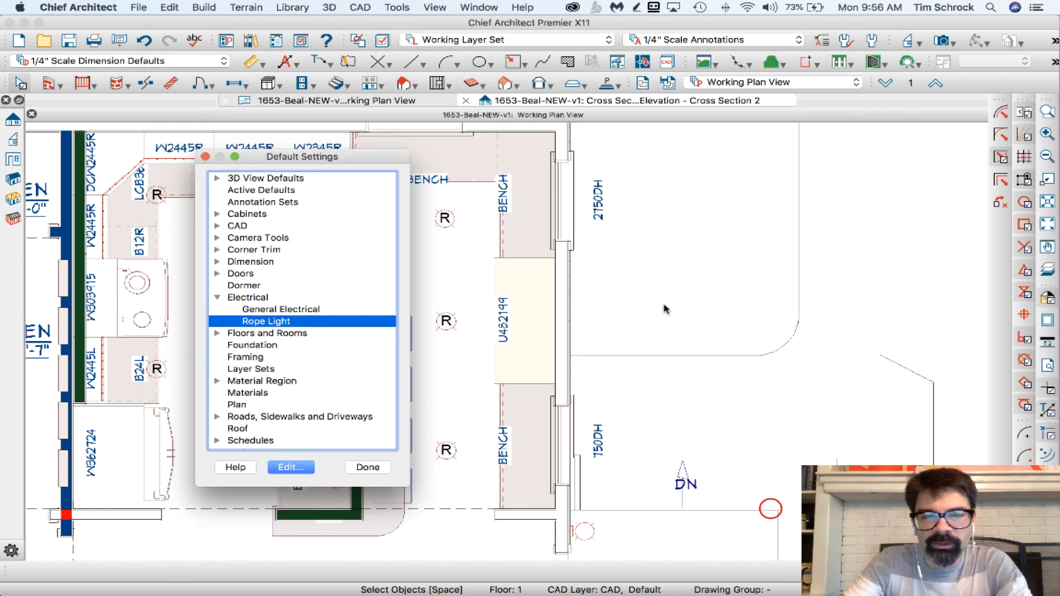
{"action": "left_click", "coordinate": [368, 467]}
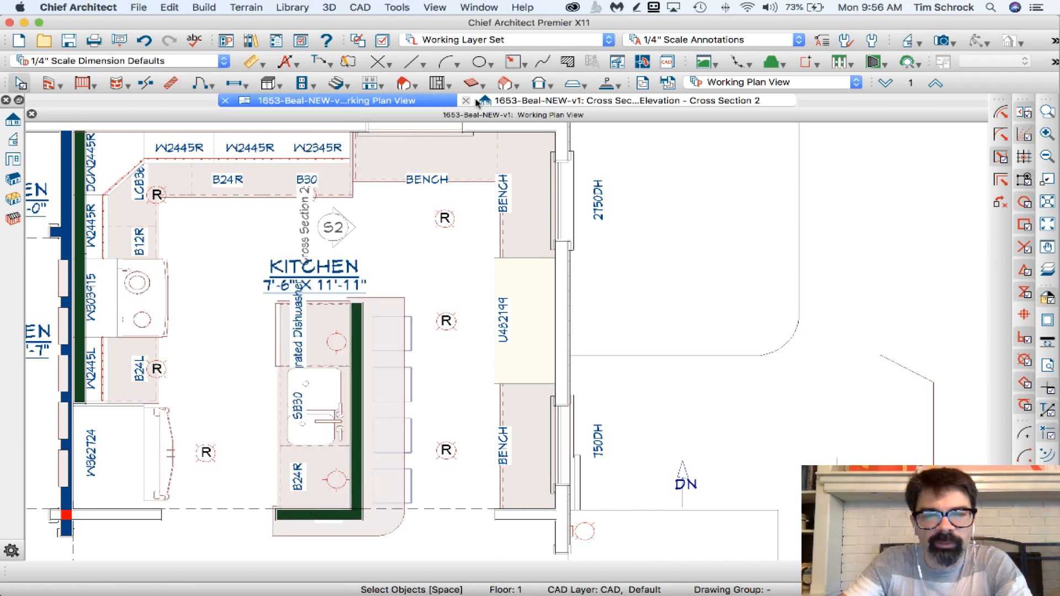
{"action": "mouse_move", "coordinate": [493, 100]}
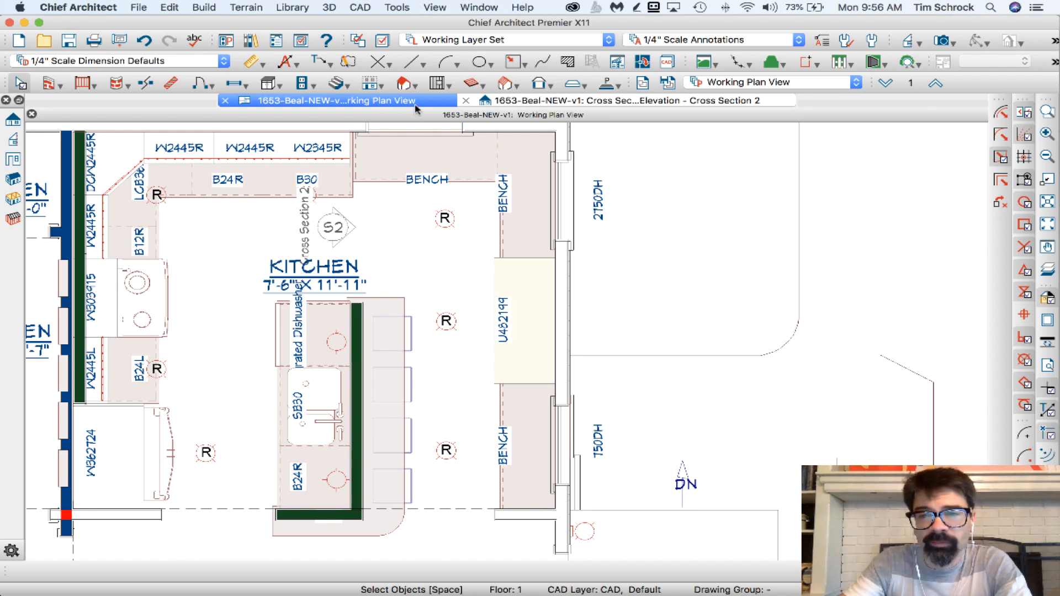
{"action": "mouse_move", "coordinate": [777, 79]}
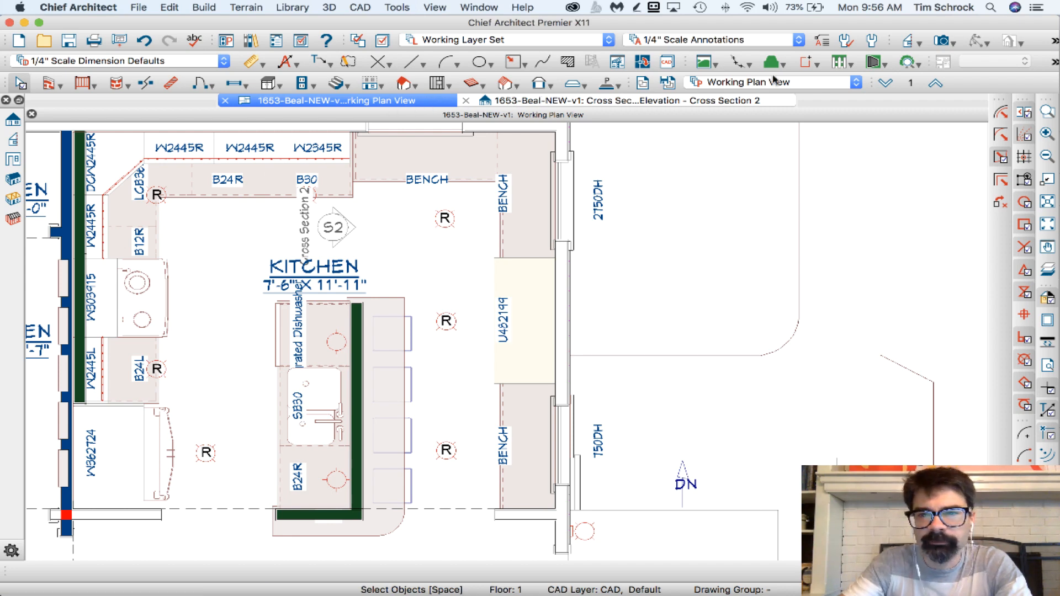
- Draw an 8-sided regular polygon, radius to side 1/4, and save it as 'Octagon 1/2'
{"action": "left_click", "coordinate": [517, 60]}
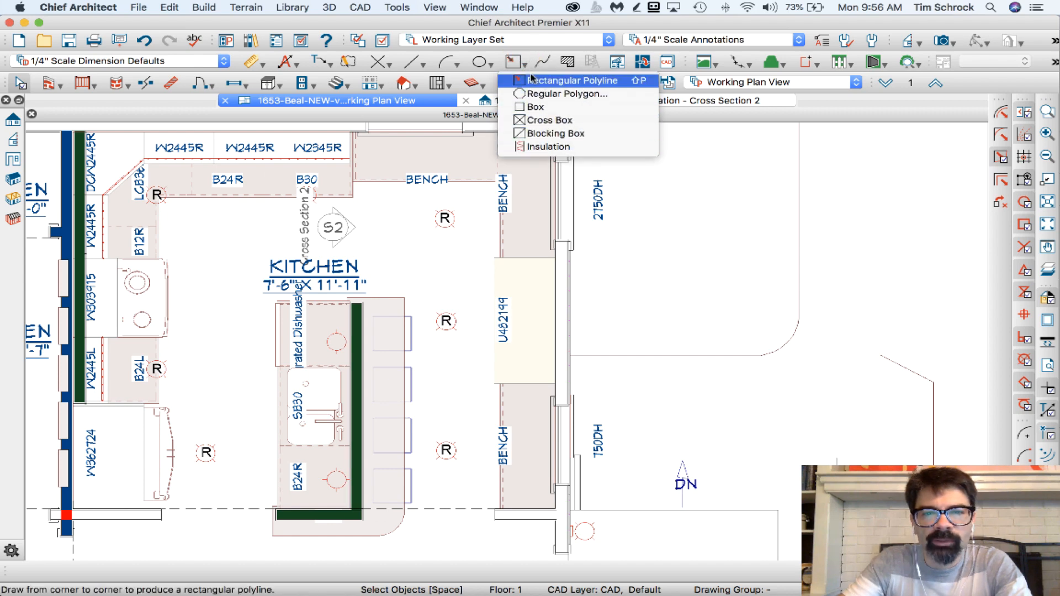
{"action": "mouse_move", "coordinate": [567, 93]}
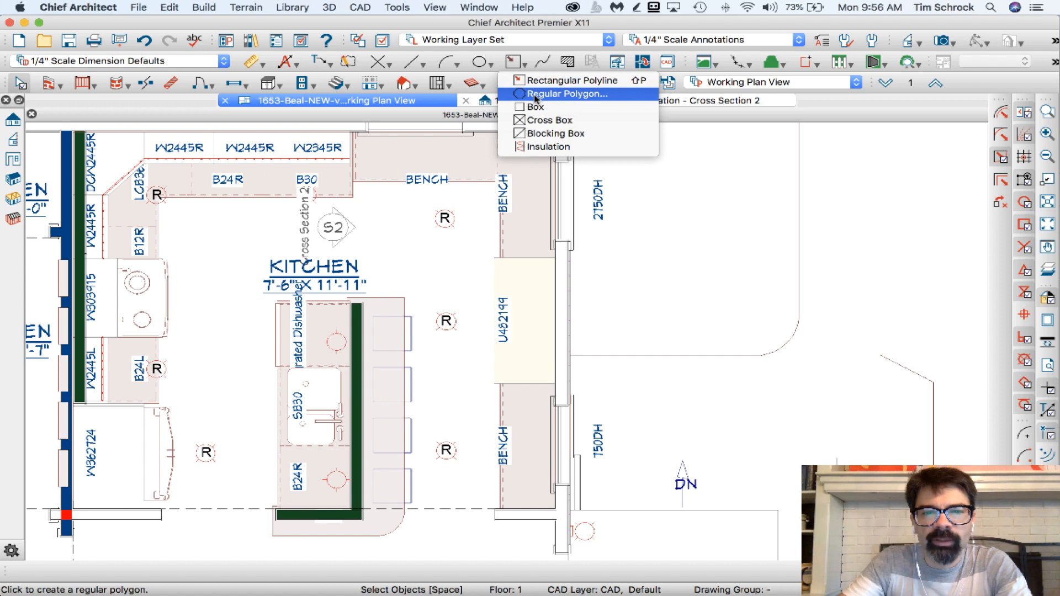
{"action": "left_click", "coordinate": [567, 94]}
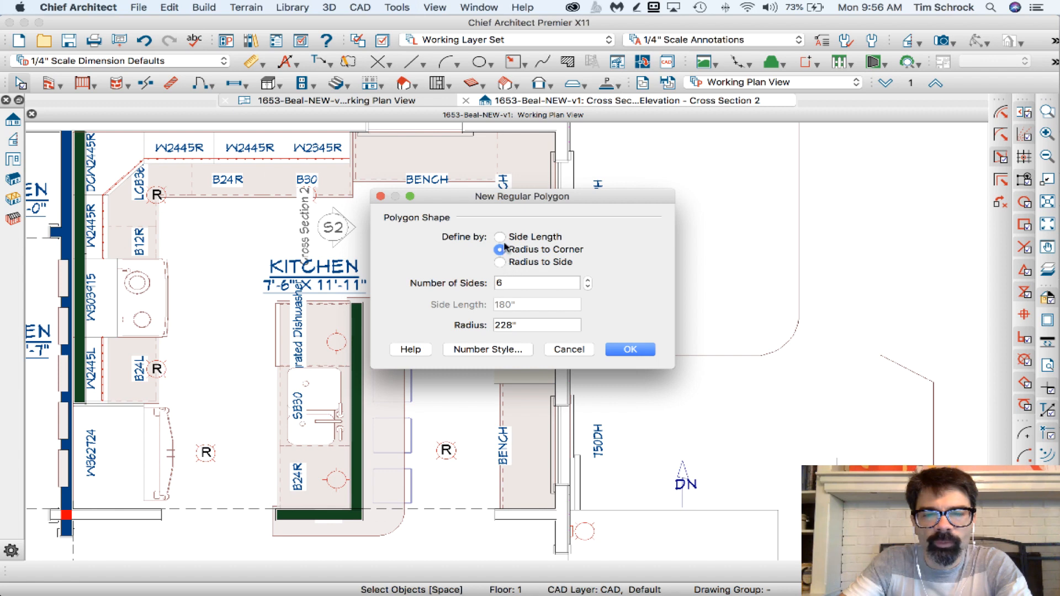
{"action": "left_click", "coordinate": [500, 262]}
{"action": "type", "text": "8"}
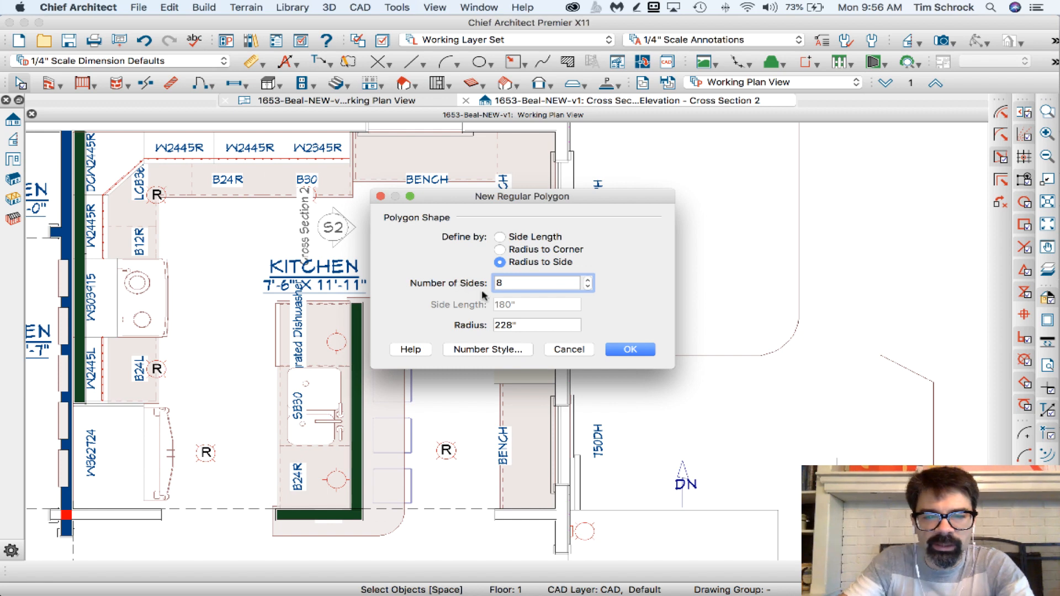
{"action": "type", "text": "1/4"}
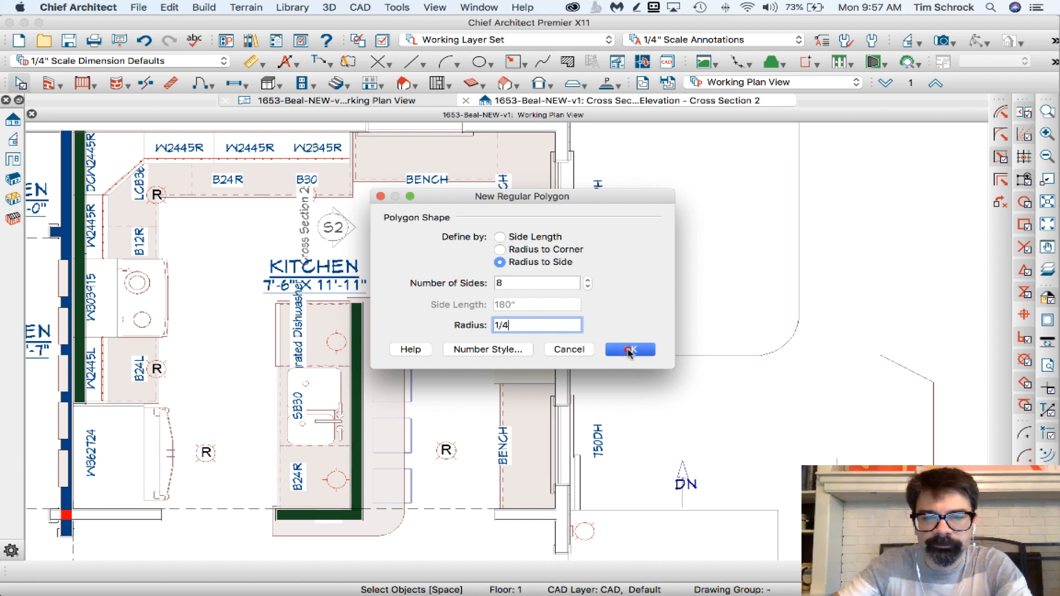
{"action": "left_click", "coordinate": [629, 350]}
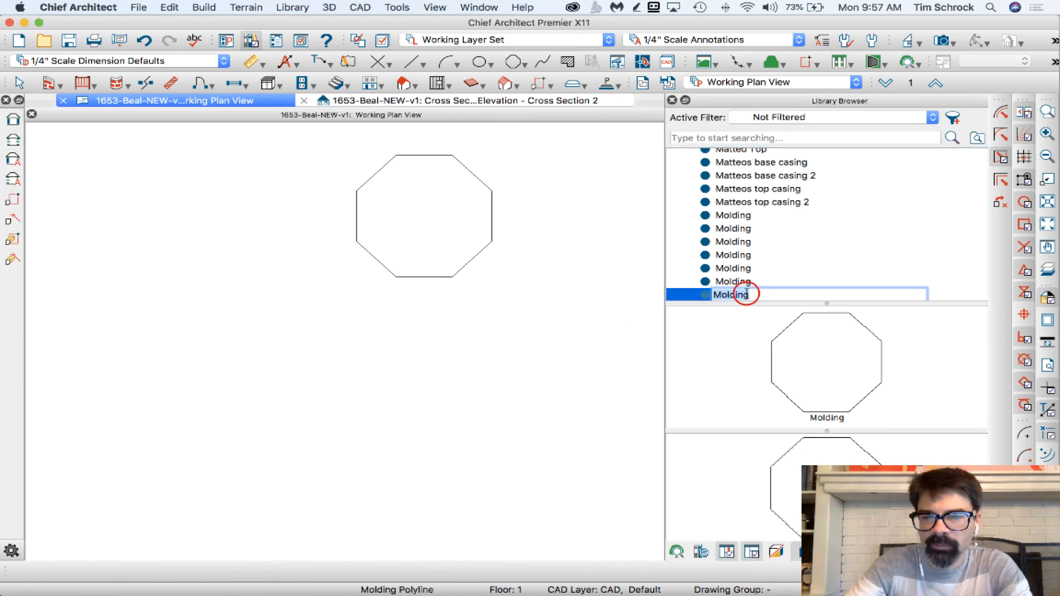
{"action": "type", "text": "Oca"}
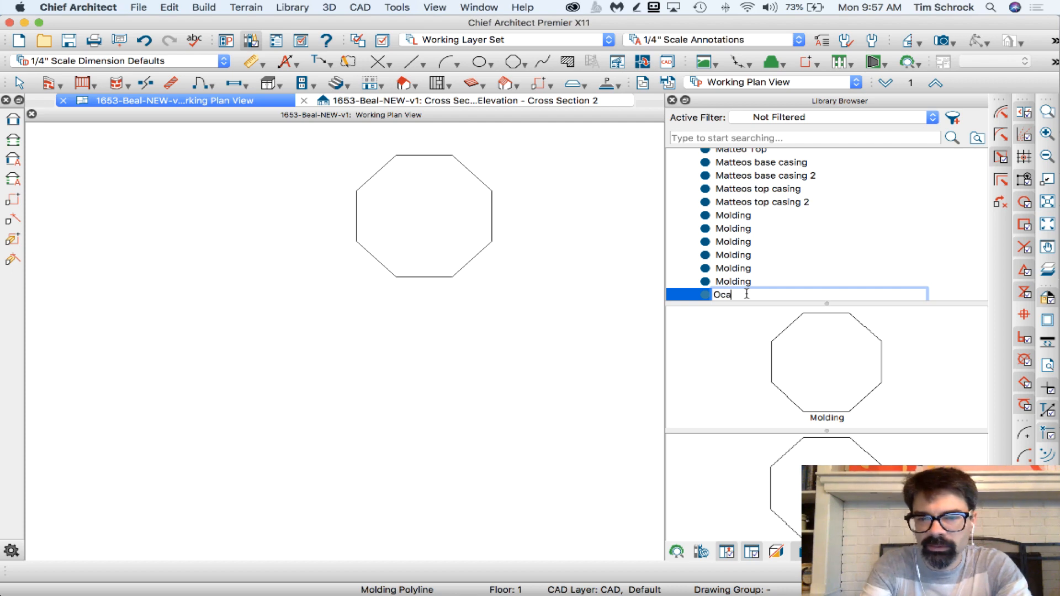
{"action": "type", "text": "ctagon 1/2"}
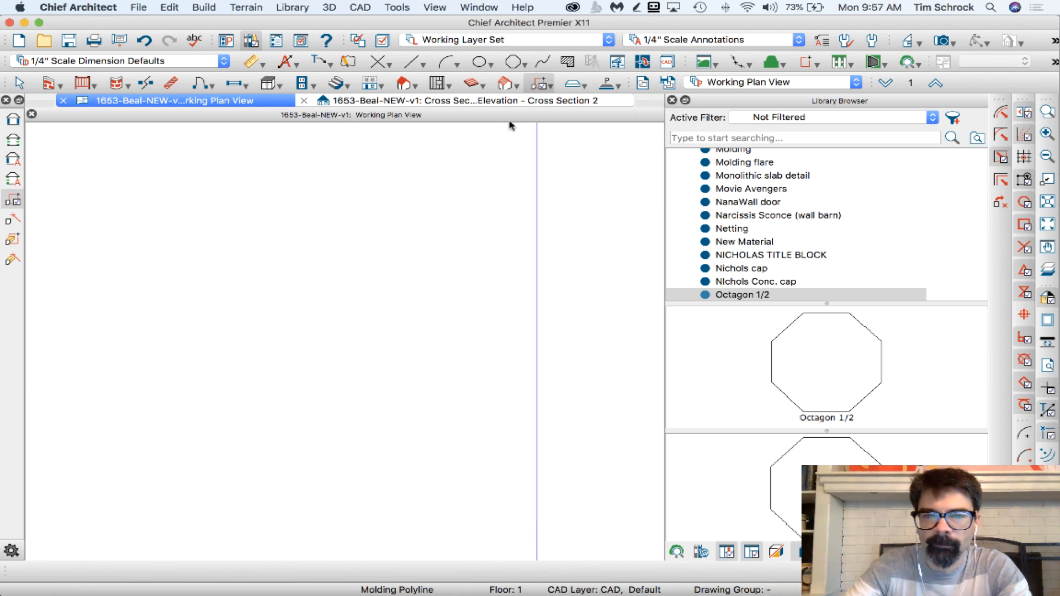
{"action": "key", "text": "F6"}
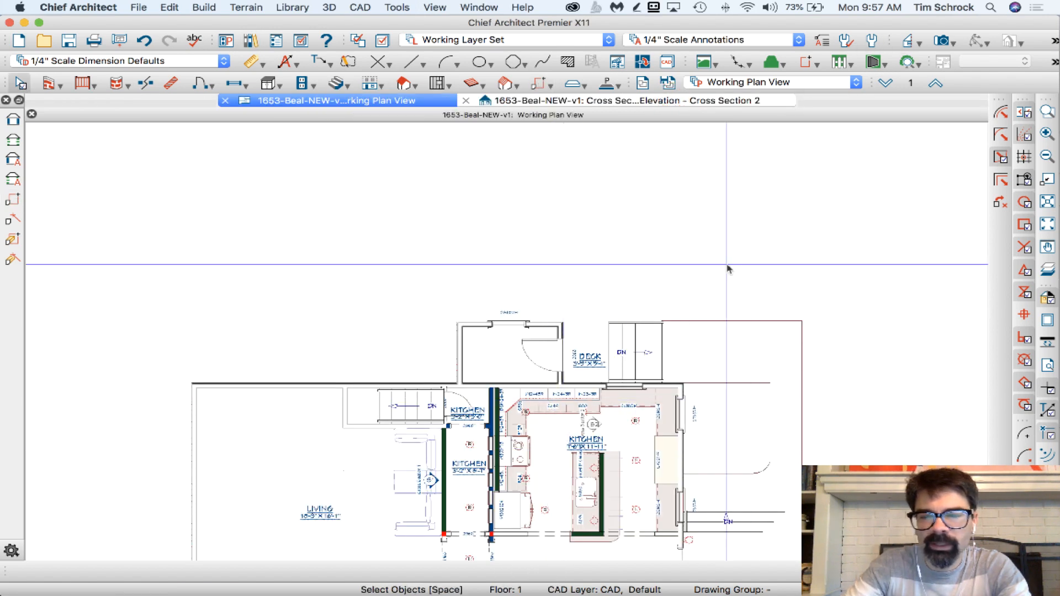
{"action": "left_click", "coordinate": [871, 40]}
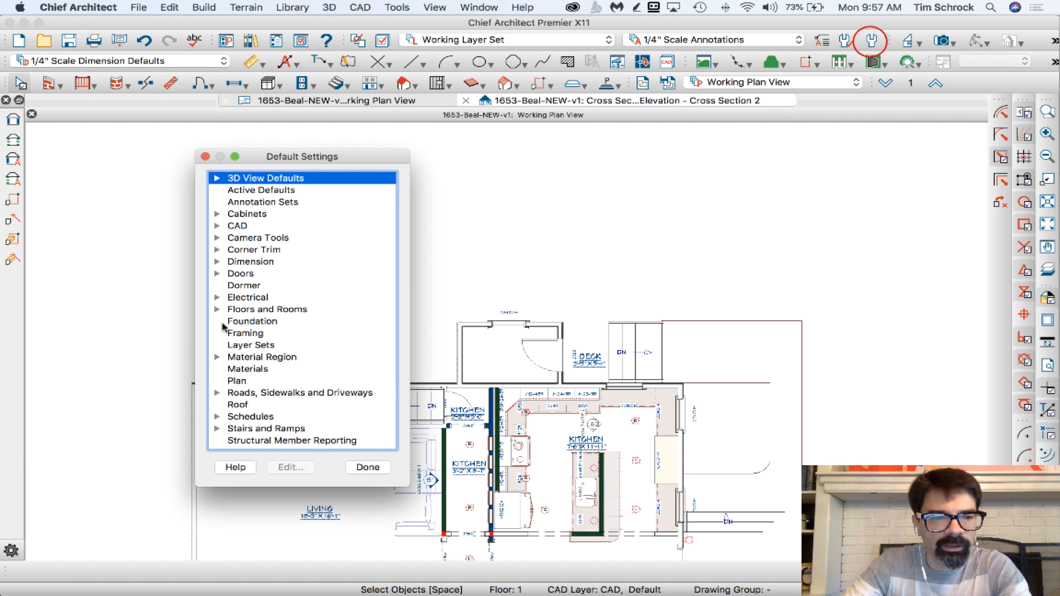
{"action": "left_click", "coordinate": [217, 297]}
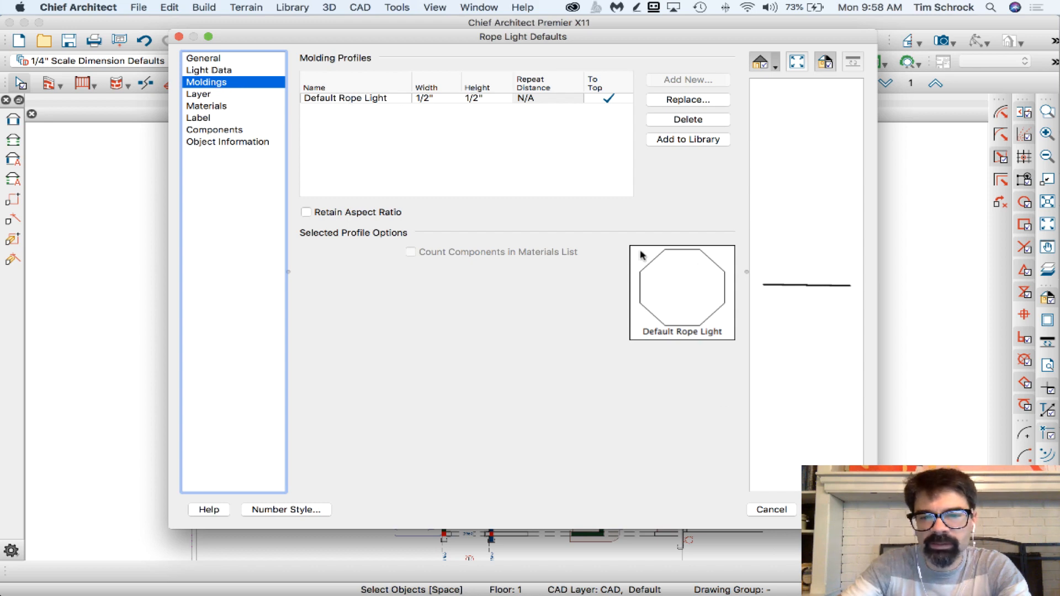
{"action": "mouse_move", "coordinate": [684, 334]}
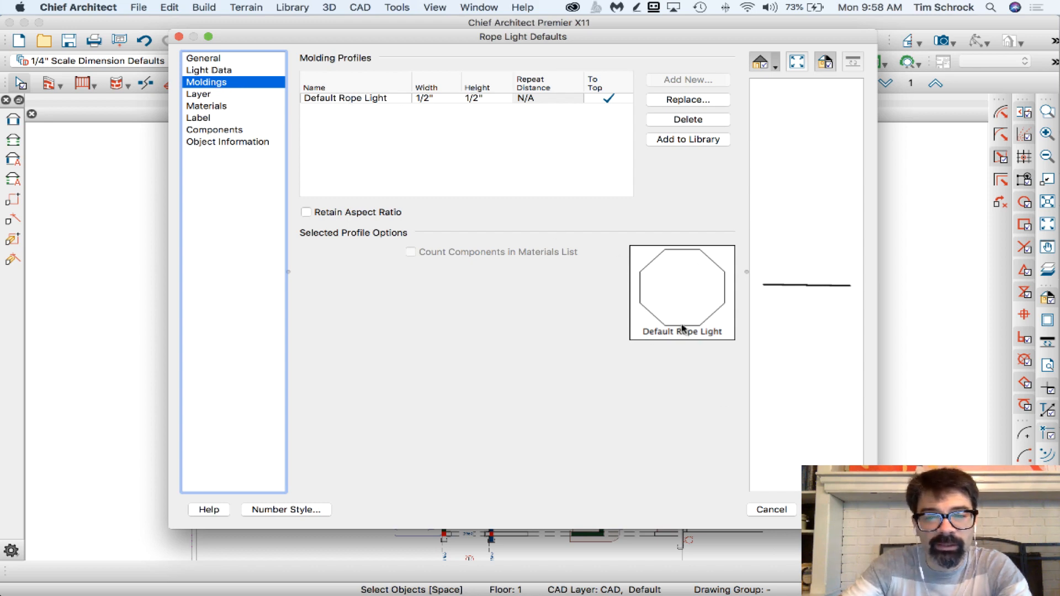
{"action": "mouse_move", "coordinate": [673, 340]}
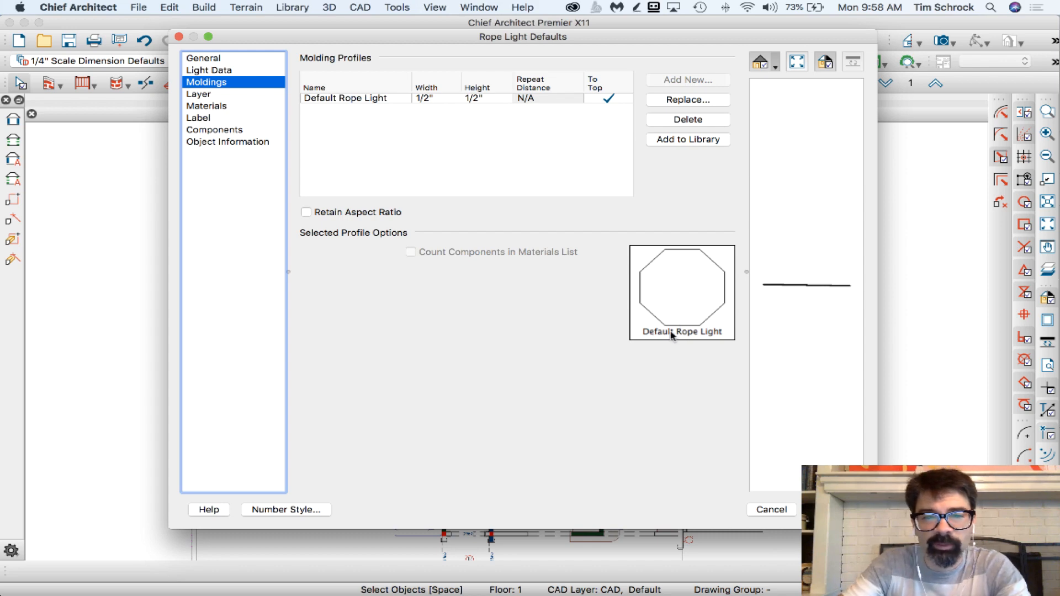
{"action": "mouse_move", "coordinate": [705, 339]}
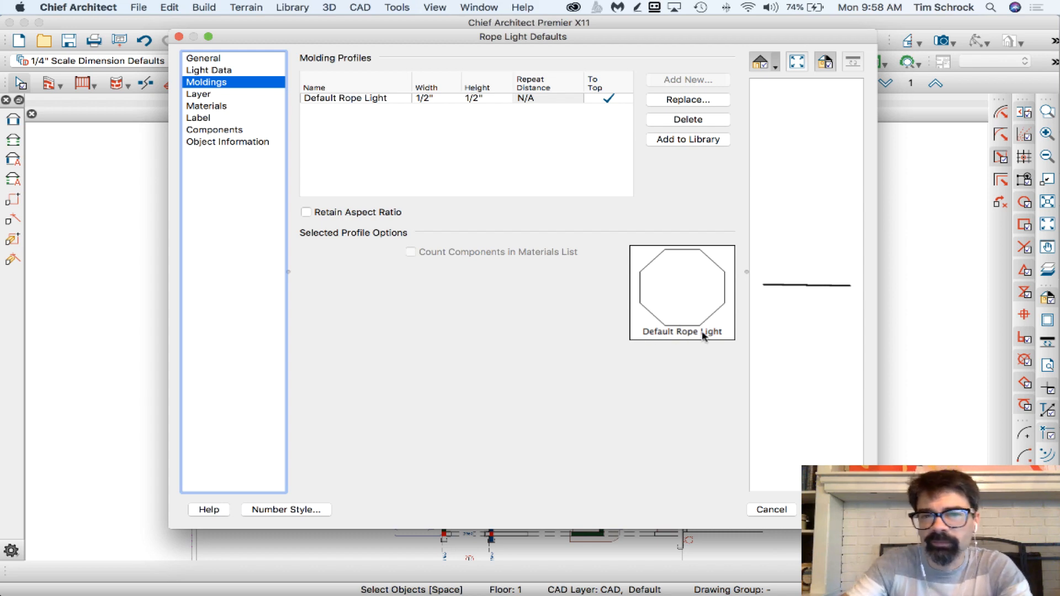
{"action": "mouse_move", "coordinate": [684, 337]}
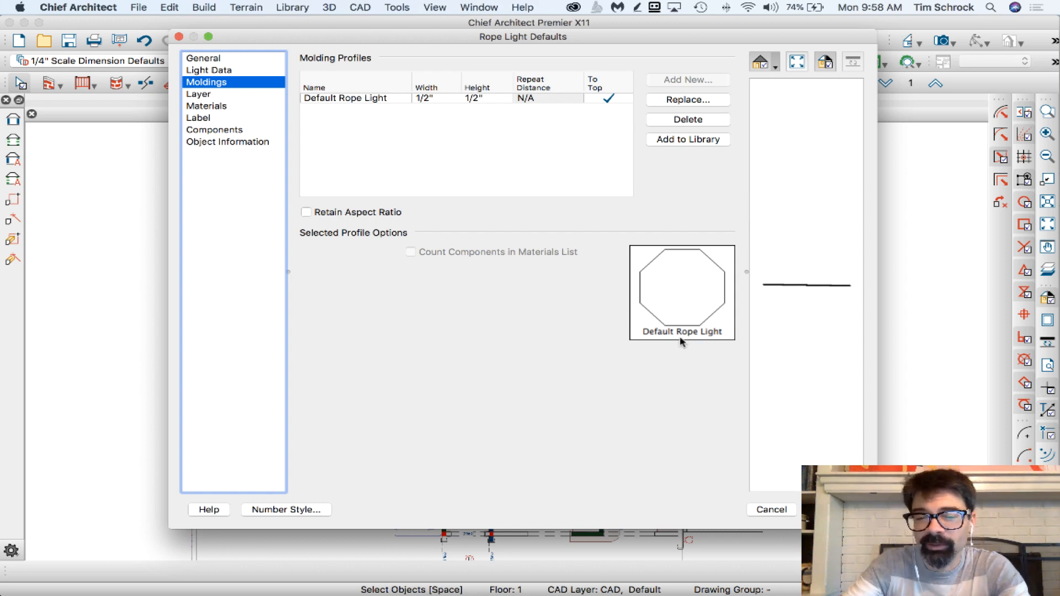
{"action": "mouse_move", "coordinate": [648, 323]}
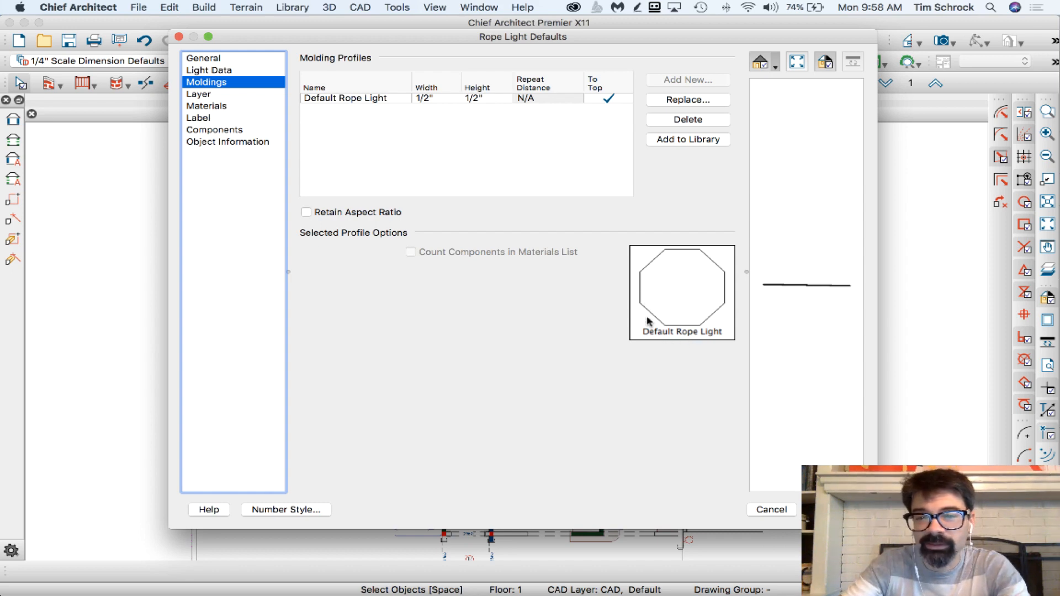
{"action": "left_click", "coordinate": [771, 509]}
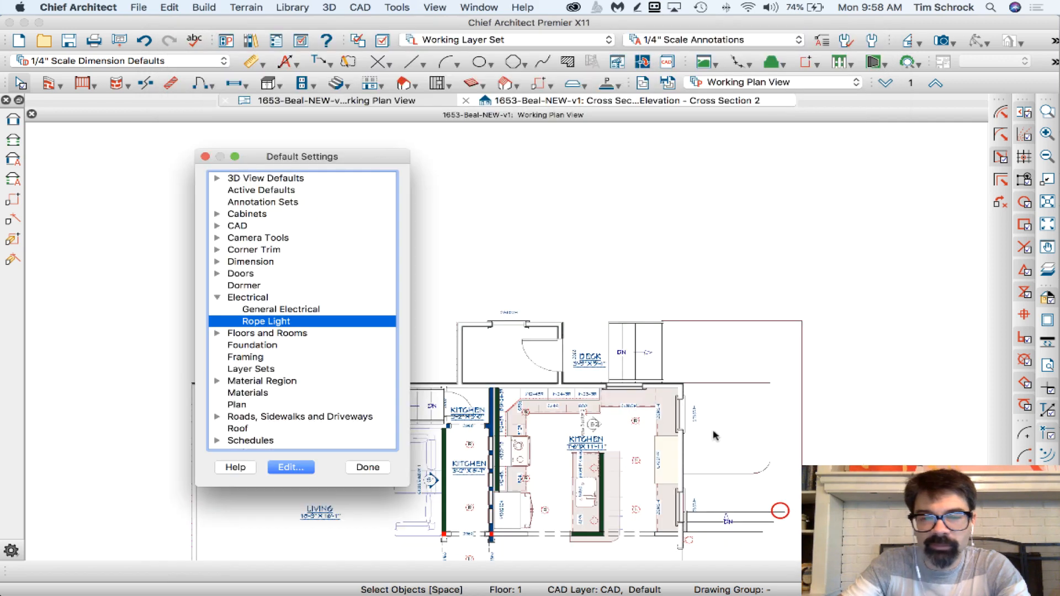
{"action": "left_click", "coordinate": [367, 468]}
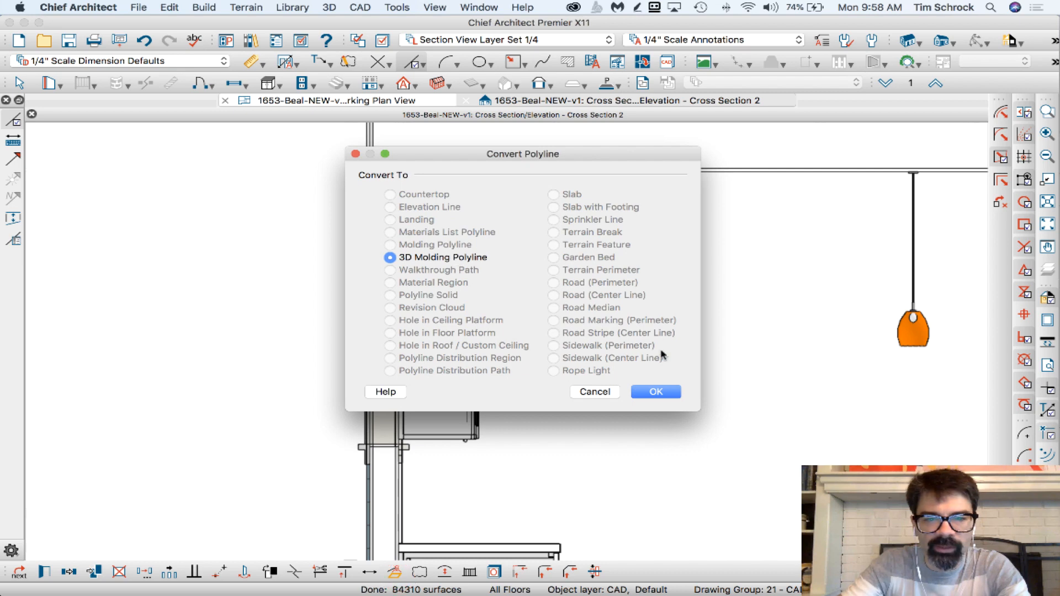
- Convert the line to a 3D molding polyline using the Octagon 1/2 library profile
{"action": "left_click", "coordinate": [656, 392]}
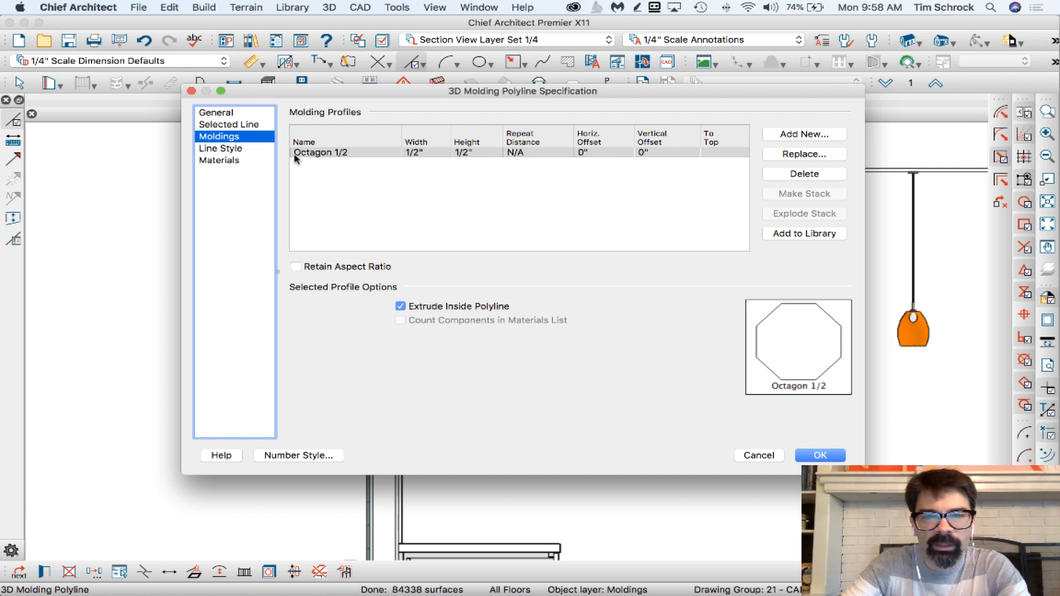
{"action": "mouse_move", "coordinate": [357, 159]}
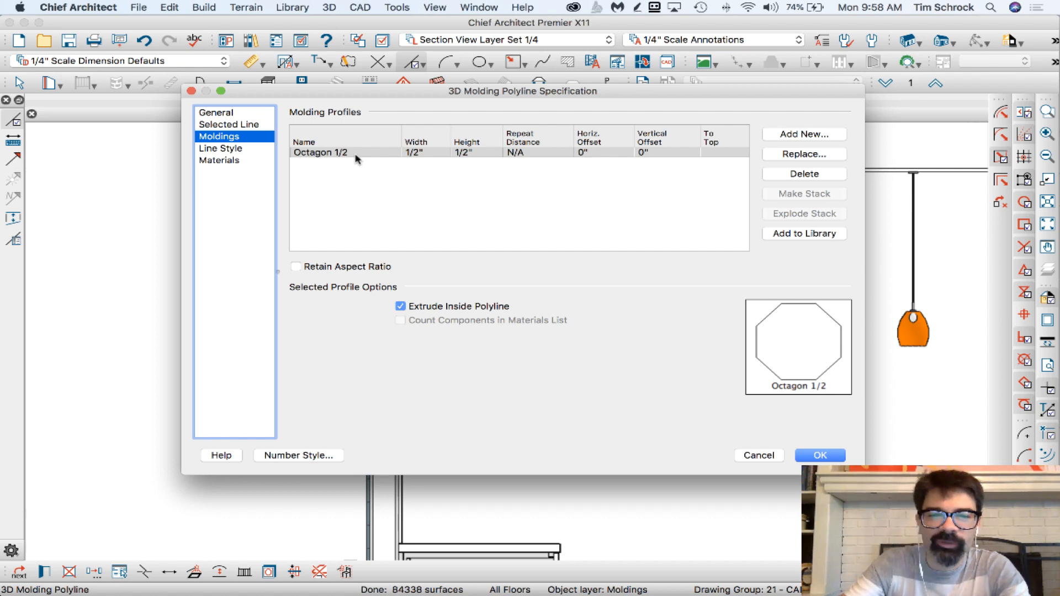
{"action": "left_click", "coordinate": [804, 154]}
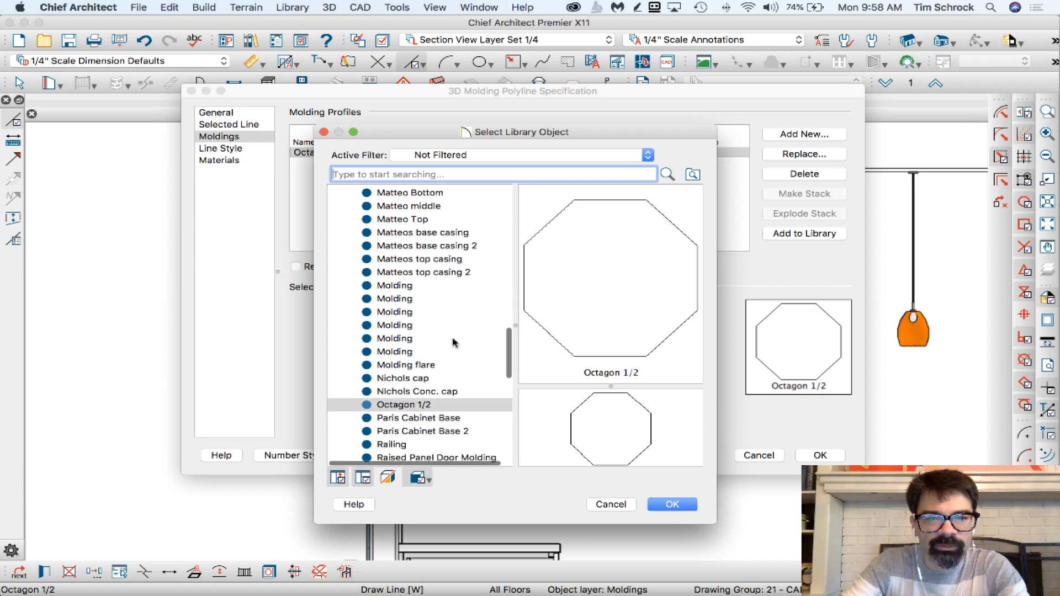
{"action": "scroll", "scroll_direction": "down", "scroll_amount": 3}
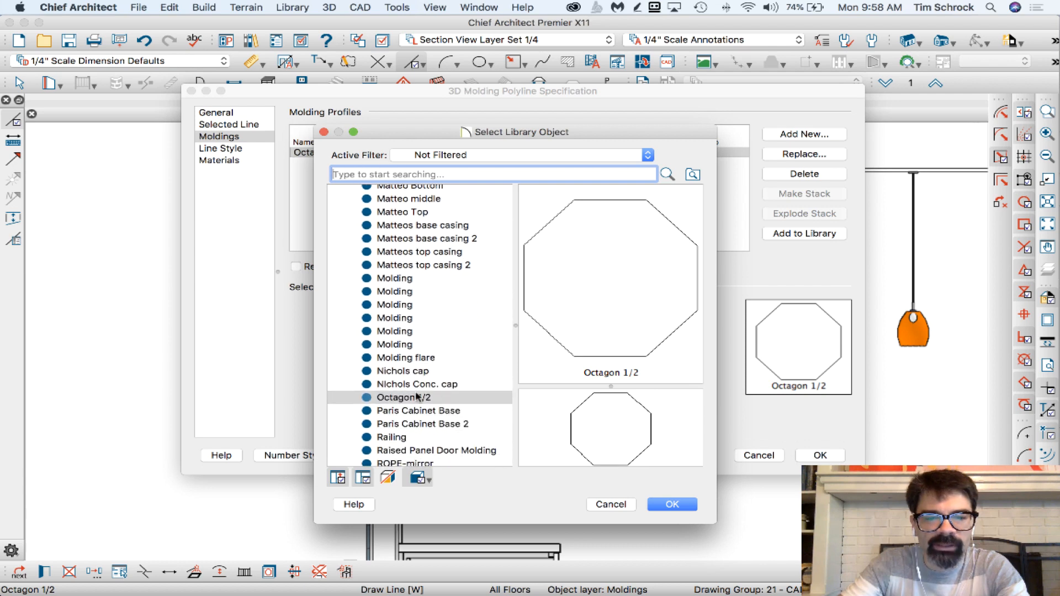
{"action": "mouse_move", "coordinate": [434, 403]}
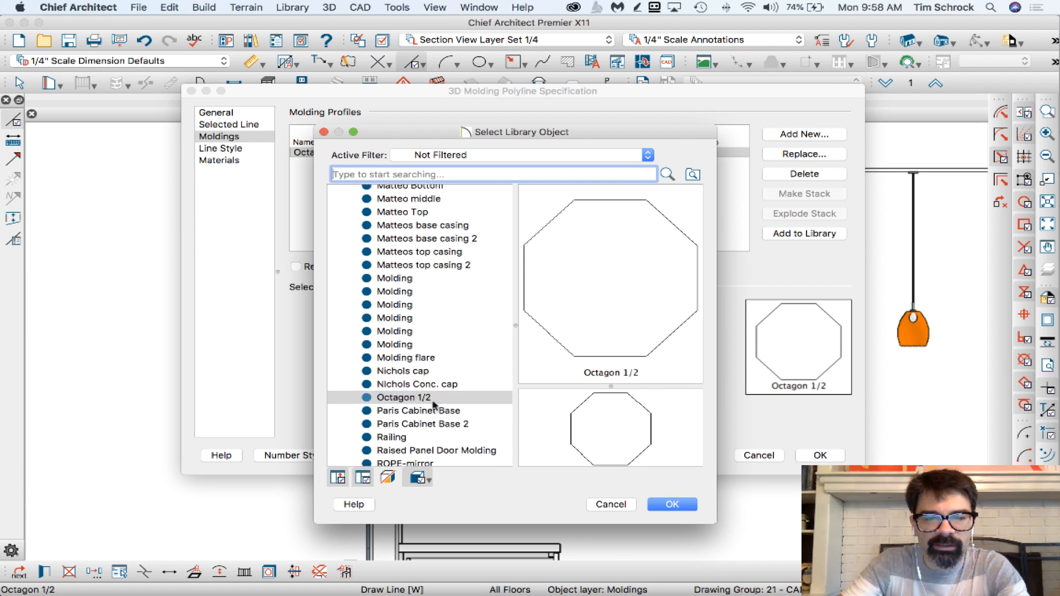
{"action": "left_click", "coordinate": [672, 504]}
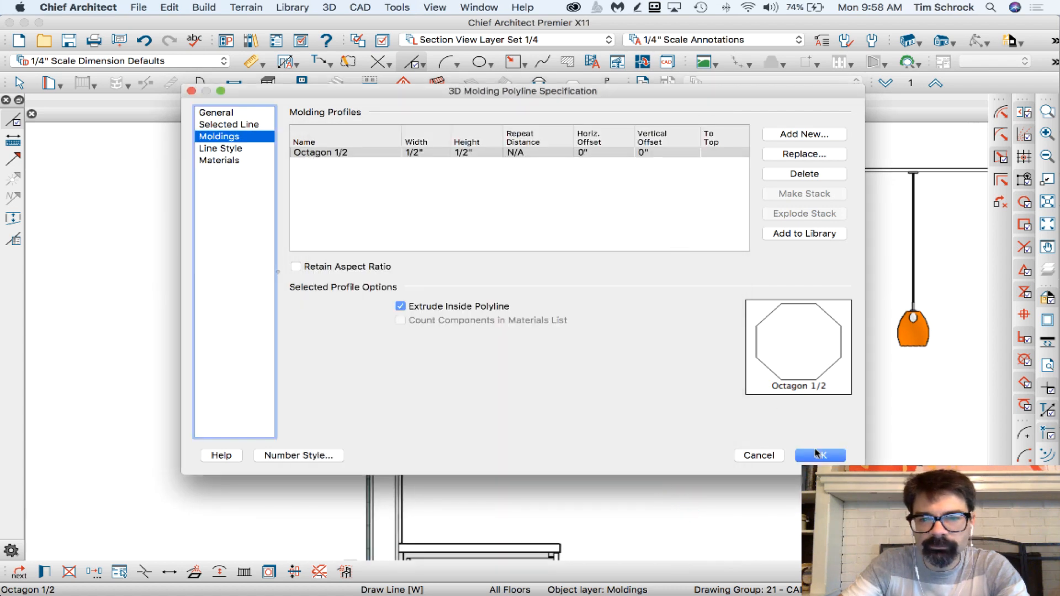
{"action": "left_click", "coordinate": [820, 455]}
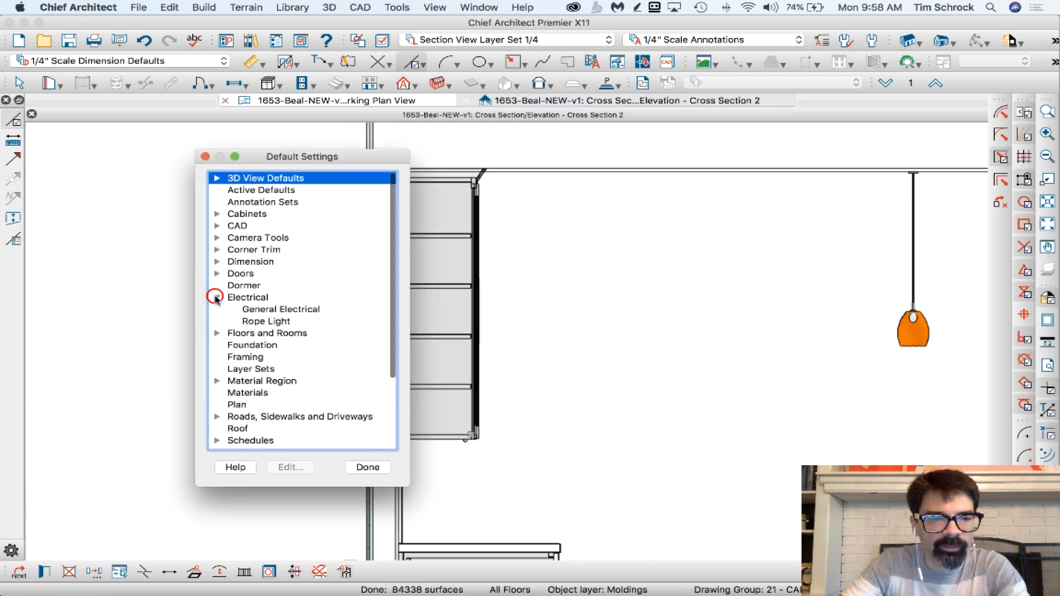
{"action": "double_click", "coordinate": [265, 322]}
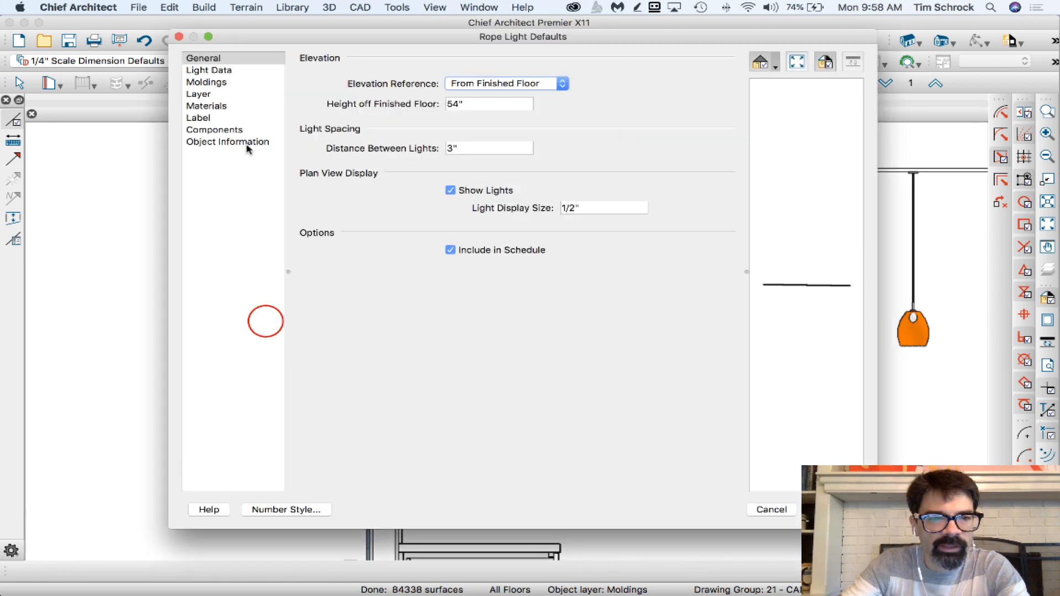
{"action": "left_click", "coordinate": [206, 105]}
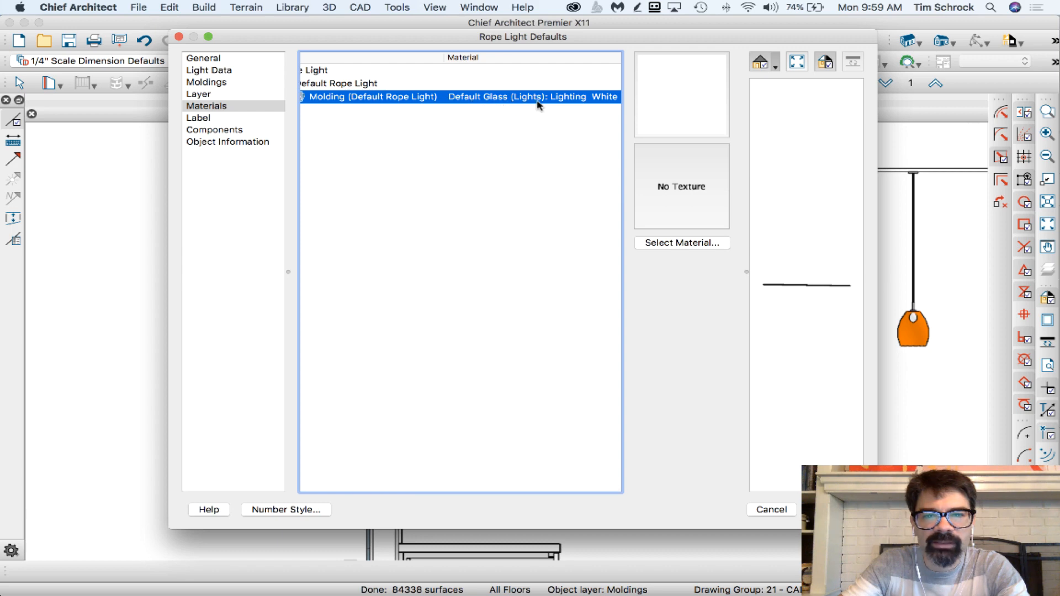
{"action": "mouse_move", "coordinate": [581, 104]}
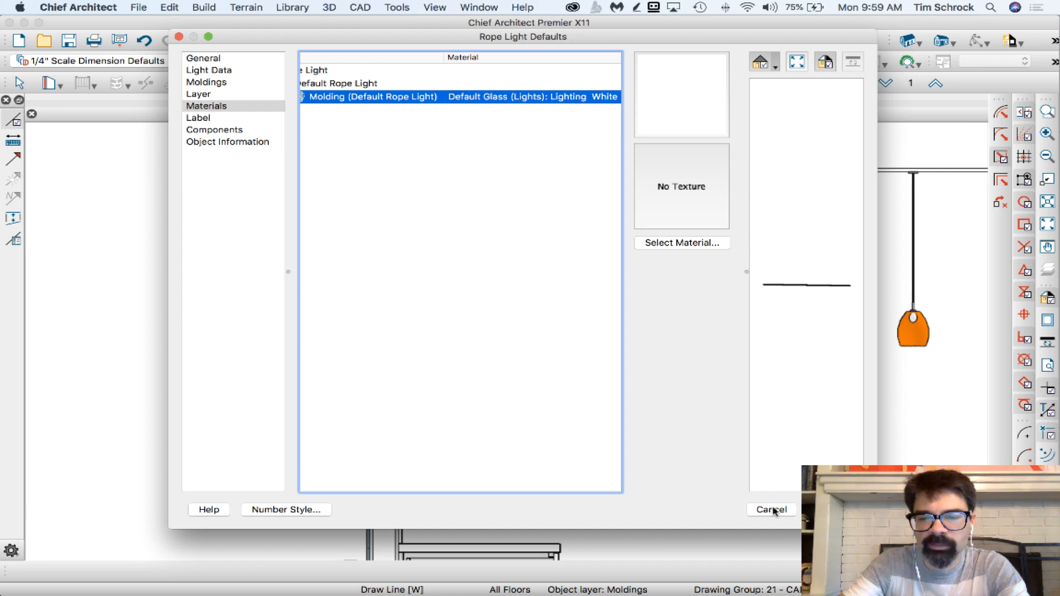
{"action": "left_click", "coordinate": [773, 510]}
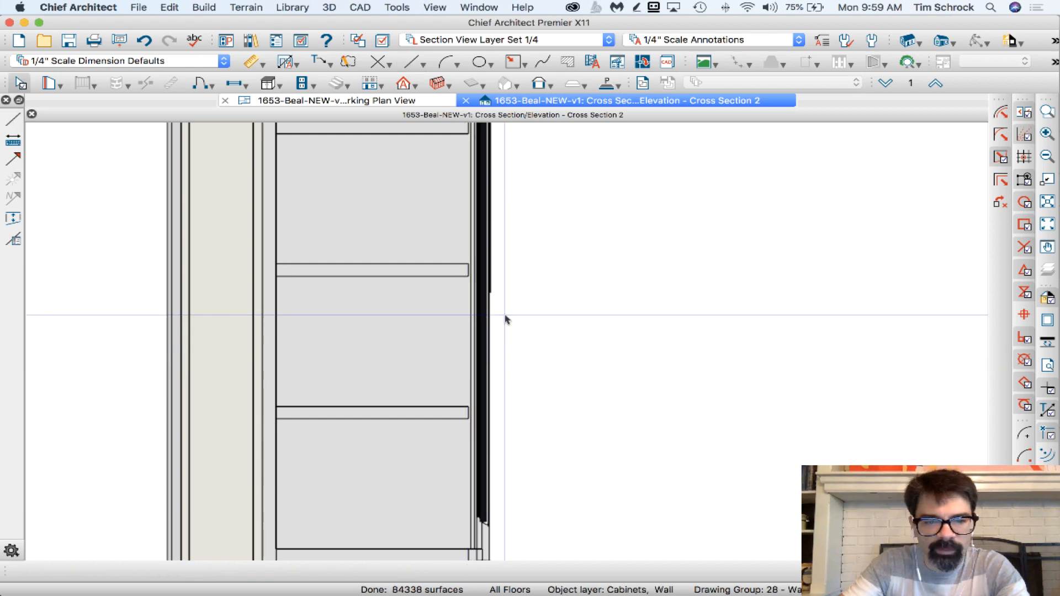
- Draw the vertical octagon molding polyline down the glass cabinet's front edge
{"action": "left_click", "coordinate": [365, 101]}
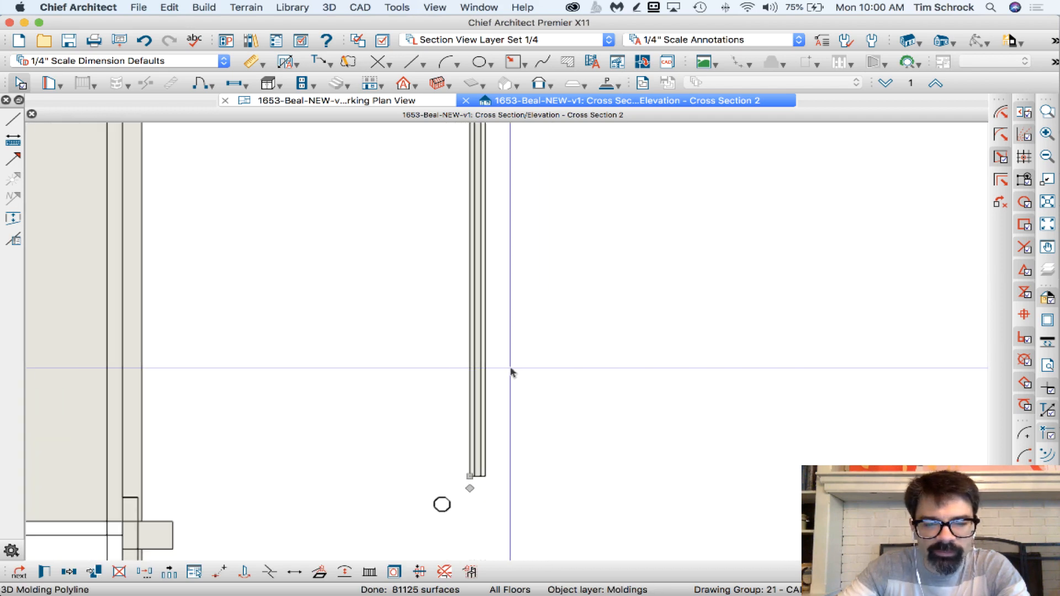
- Open the molding's specification to check its Octagon 1/2 profile and Bone material
{"action": "key", "text": "cmd+e"}
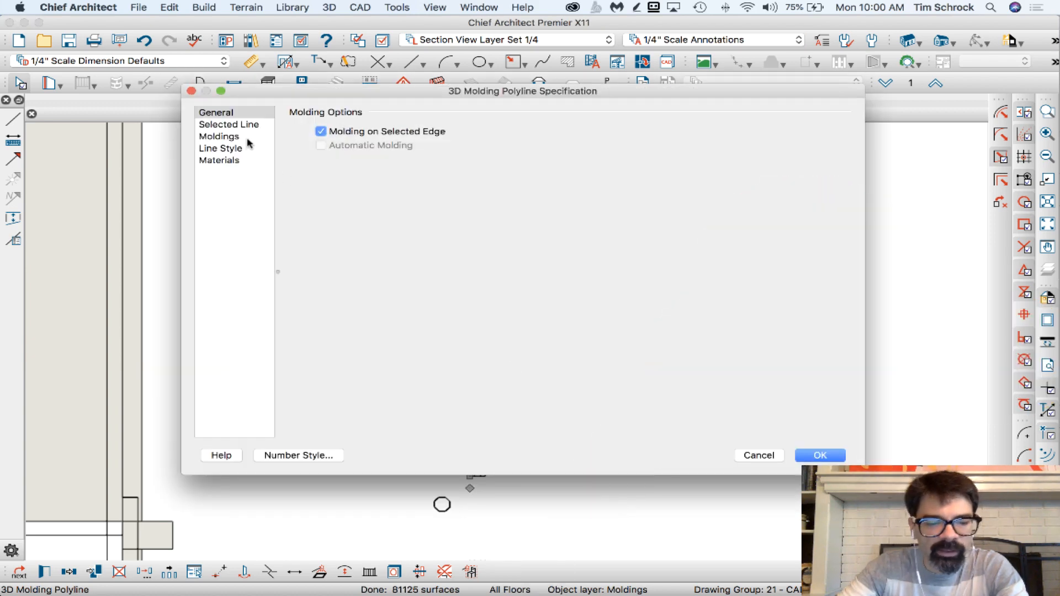
{"action": "left_click", "coordinate": [218, 136]}
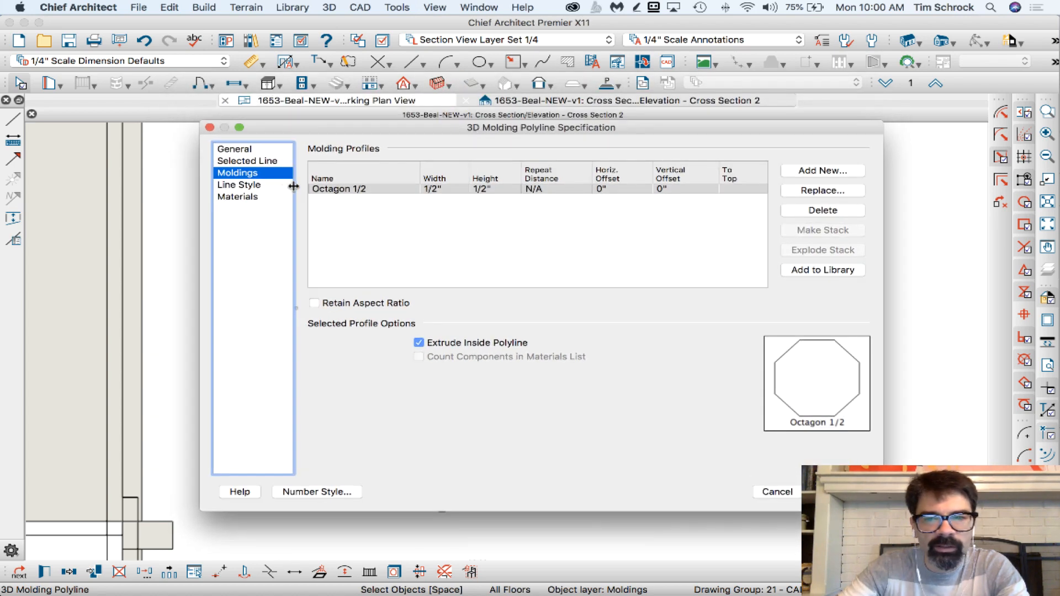
{"action": "left_click", "coordinate": [237, 197]}
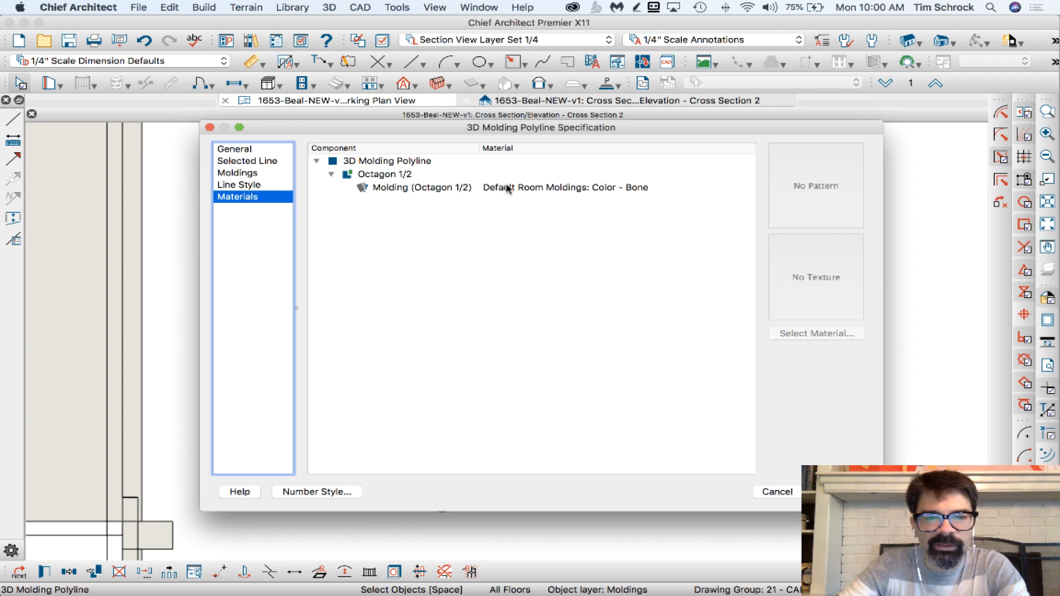
- Pick the glowing Lighting White material from the Plan Materials list for the molding
{"action": "left_click", "coordinate": [816, 333]}
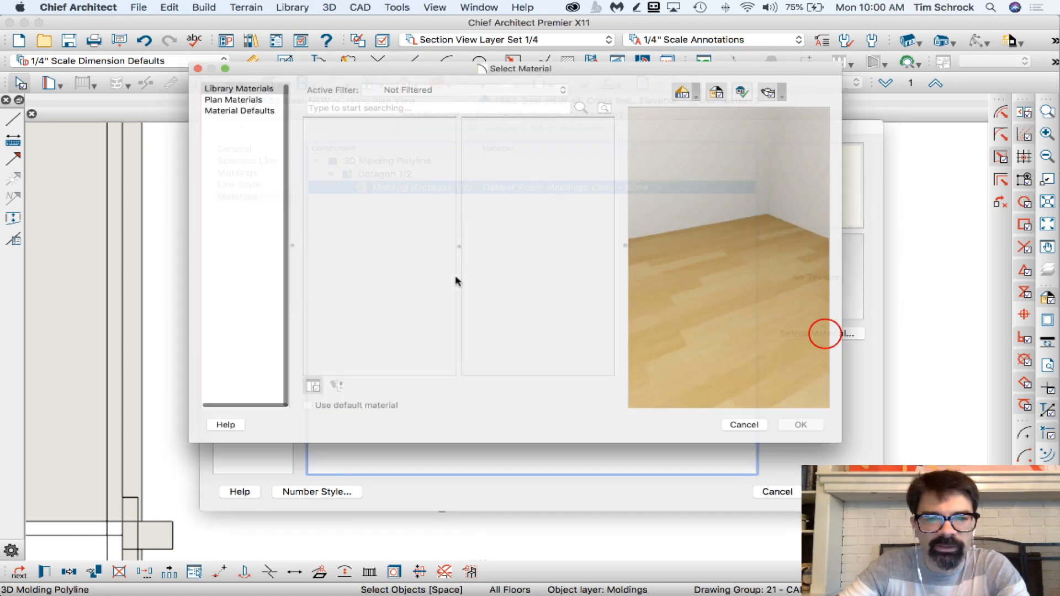
{"action": "left_click", "coordinate": [234, 100]}
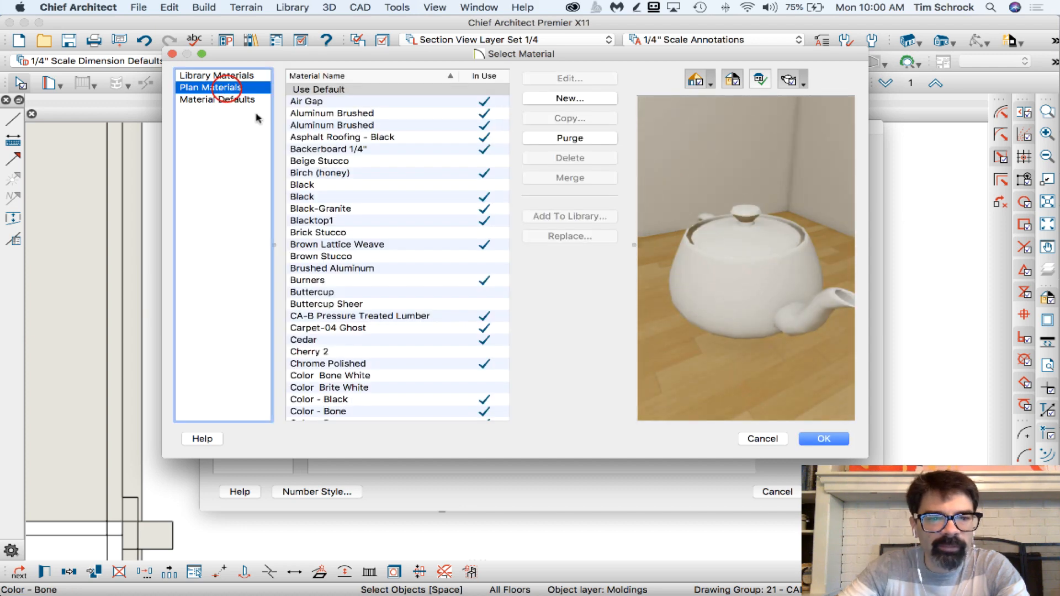
{"action": "scroll", "scroll_direction": "down", "scroll_amount": 3}
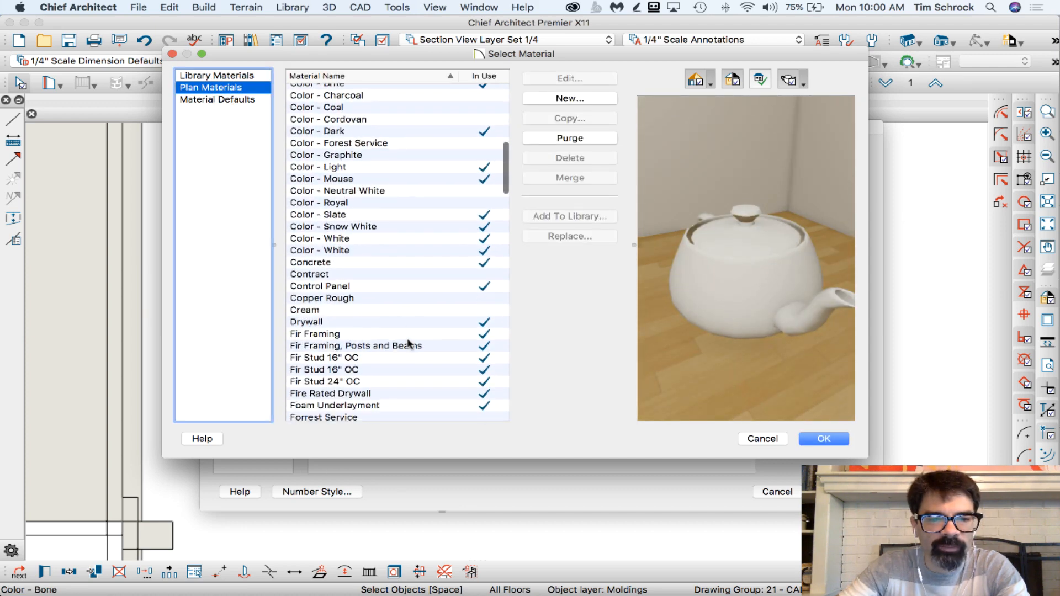
{"action": "scroll", "scroll_direction": "down", "scroll_amount": 3}
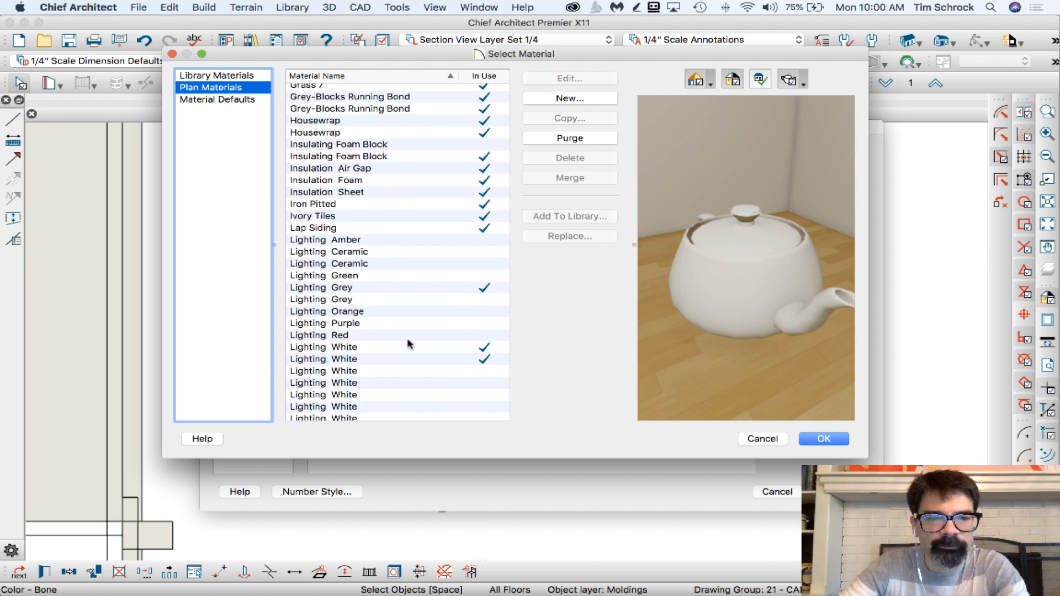
{"action": "scroll", "scroll_direction": "down", "scroll_amount": 3}
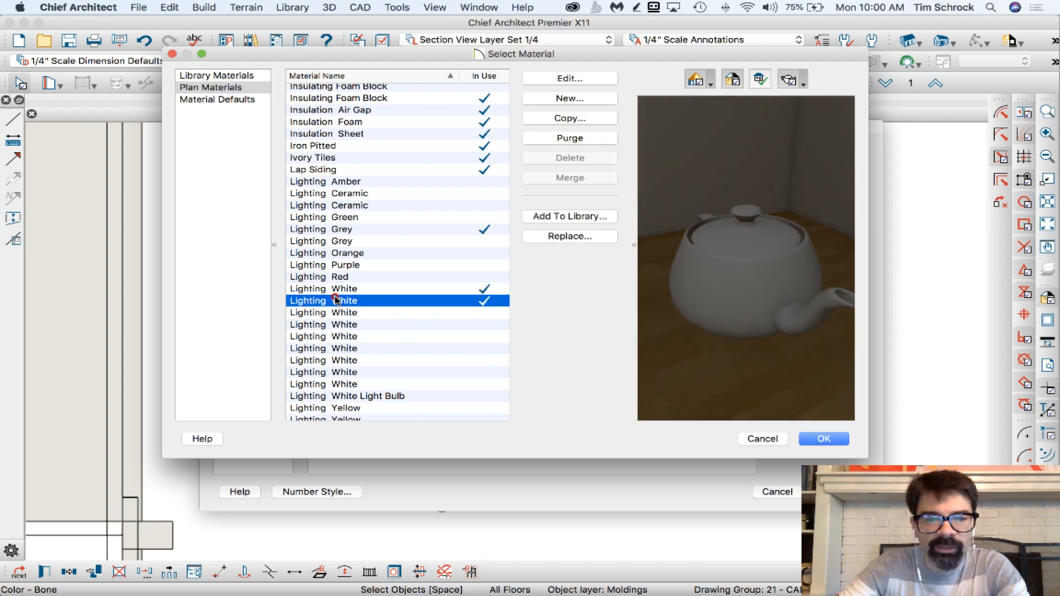
{"action": "left_click", "coordinate": [339, 289]}
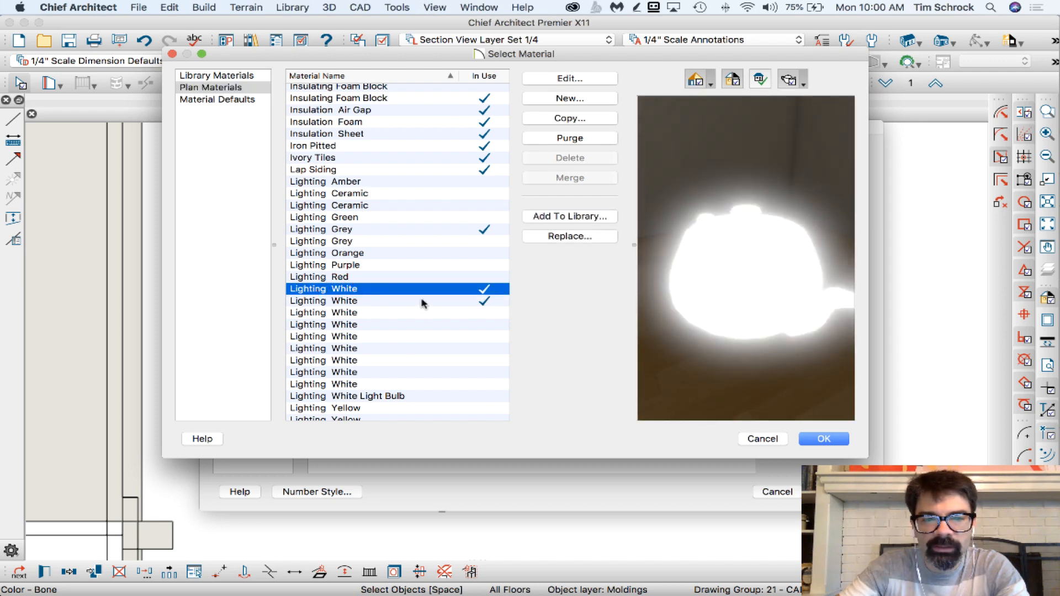
{"action": "left_click", "coordinate": [346, 301]}
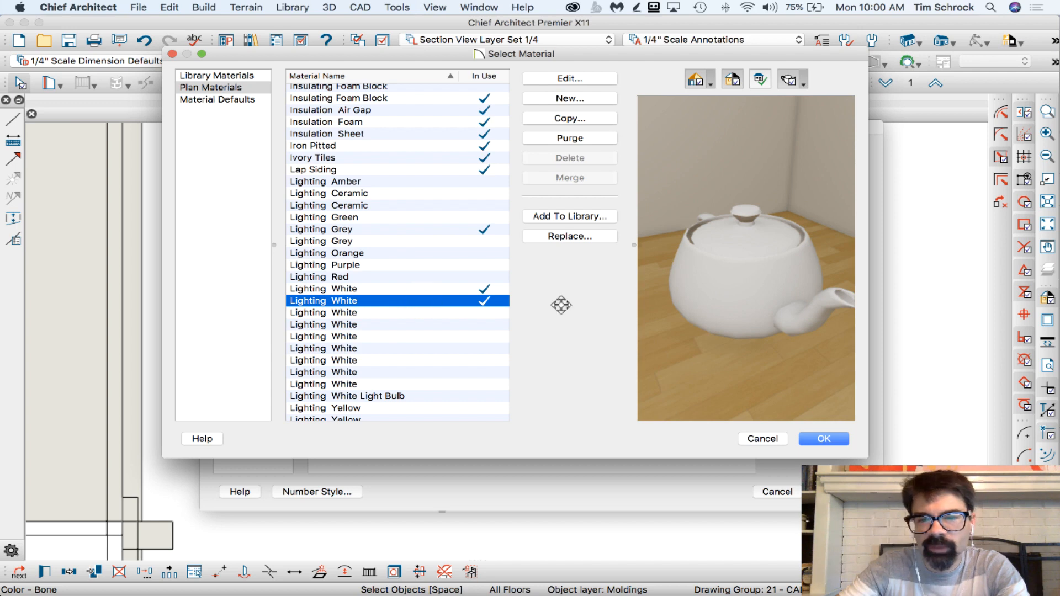
{"action": "mouse_move", "coordinate": [390, 288]}
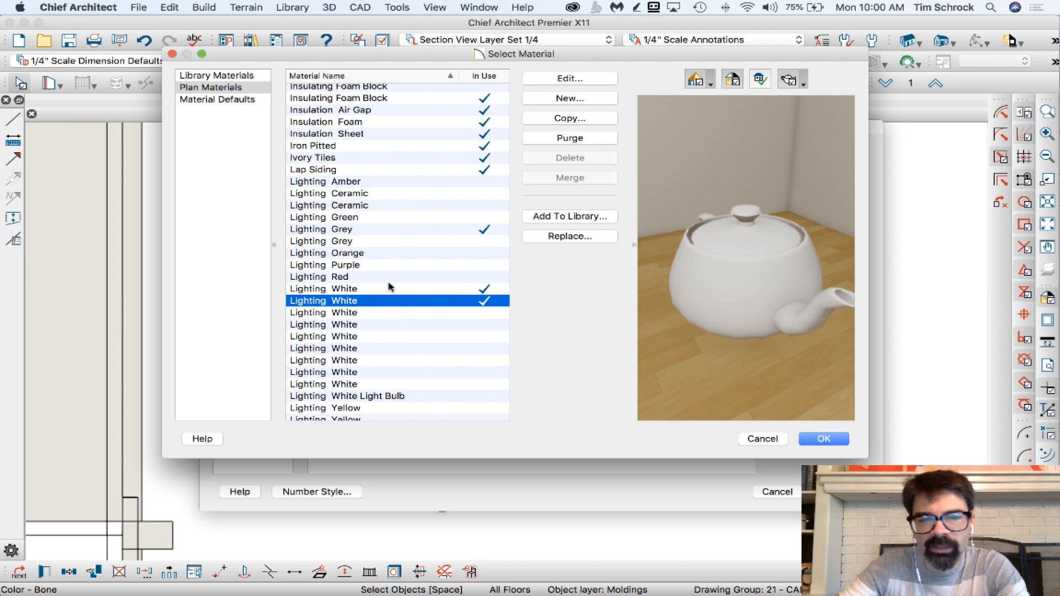
{"action": "left_click", "coordinate": [345, 289]}
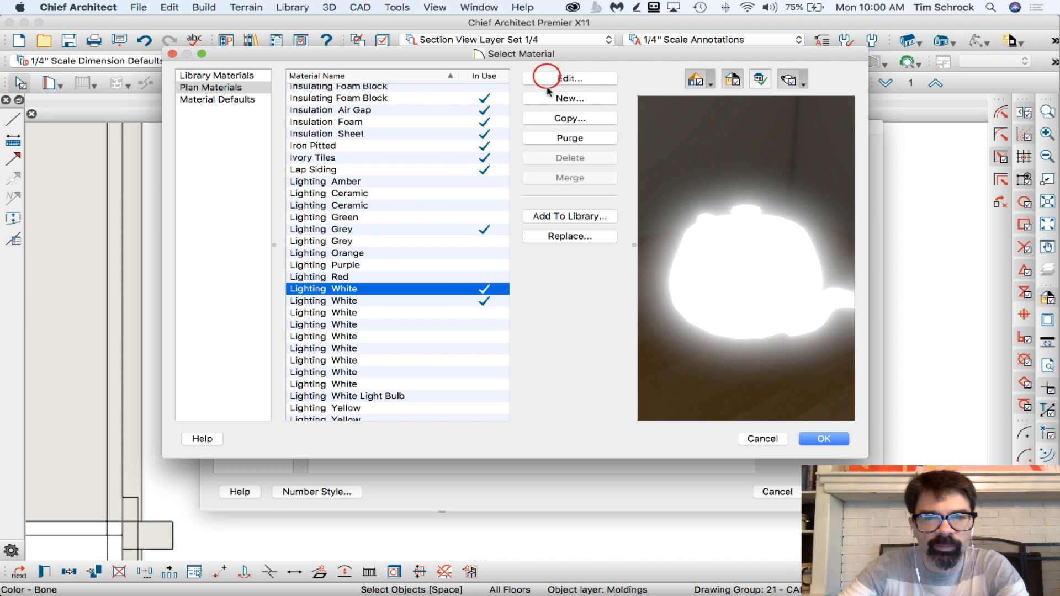
- Inspect Lighting White's 25000 emissive glow definition, then choose Lighting White
{"action": "left_click", "coordinate": [569, 78]}
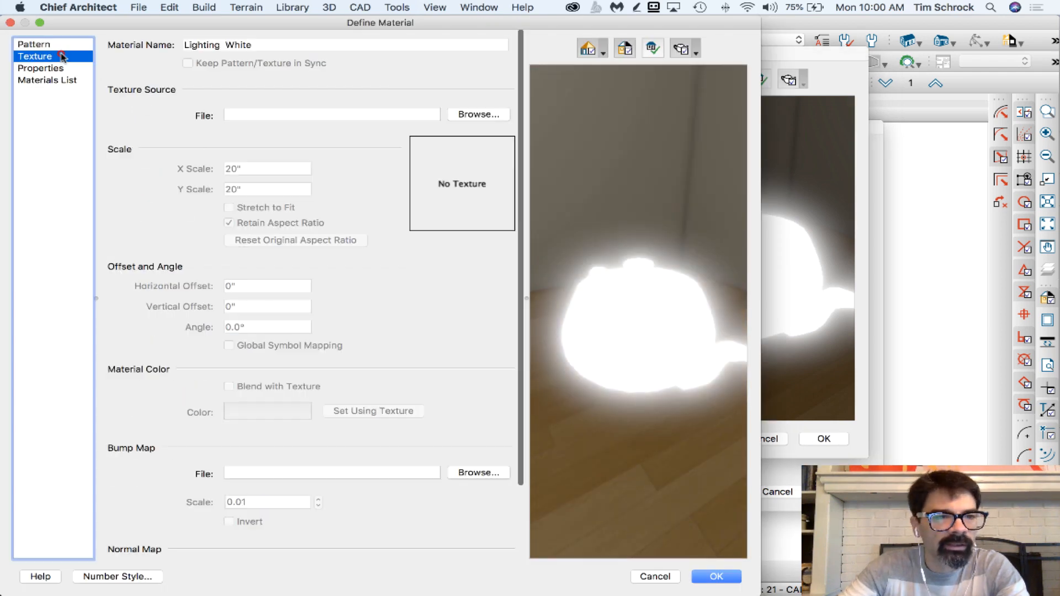
{"action": "left_click", "coordinate": [41, 68]}
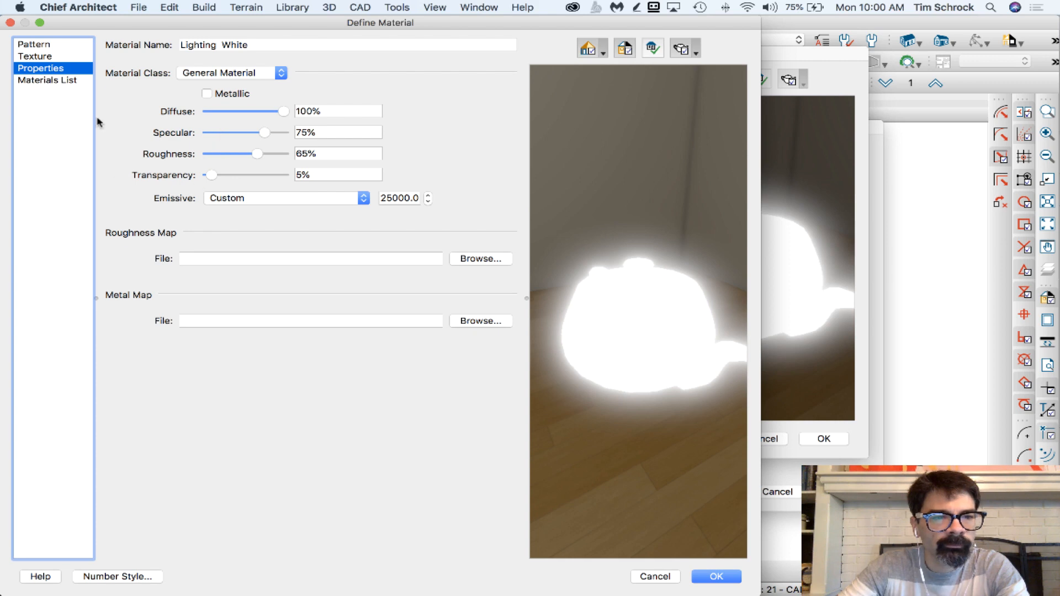
{"action": "mouse_move", "coordinate": [265, 205]}
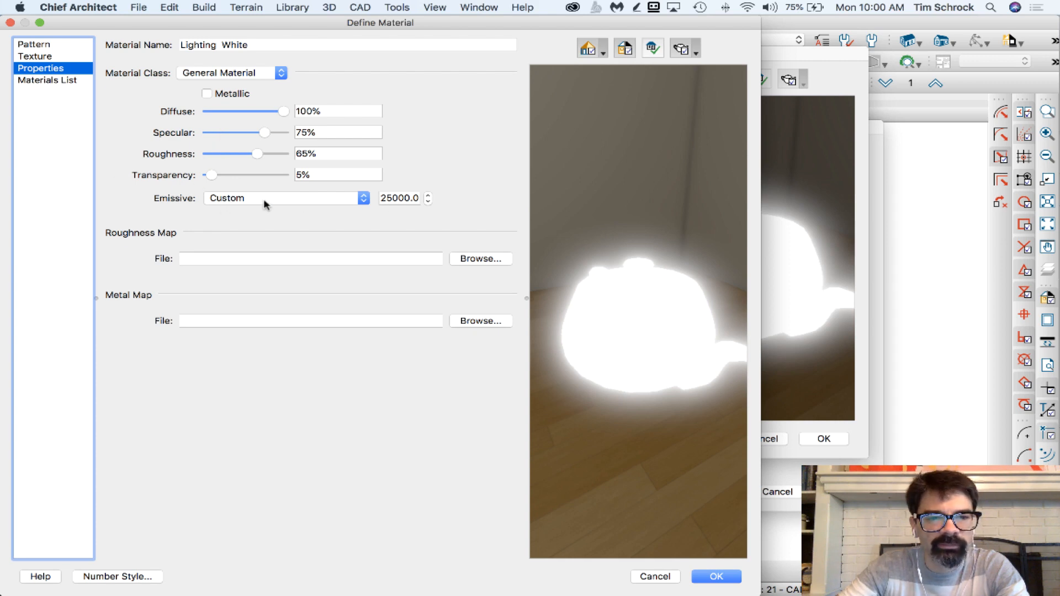
{"action": "mouse_move", "coordinate": [406, 234]}
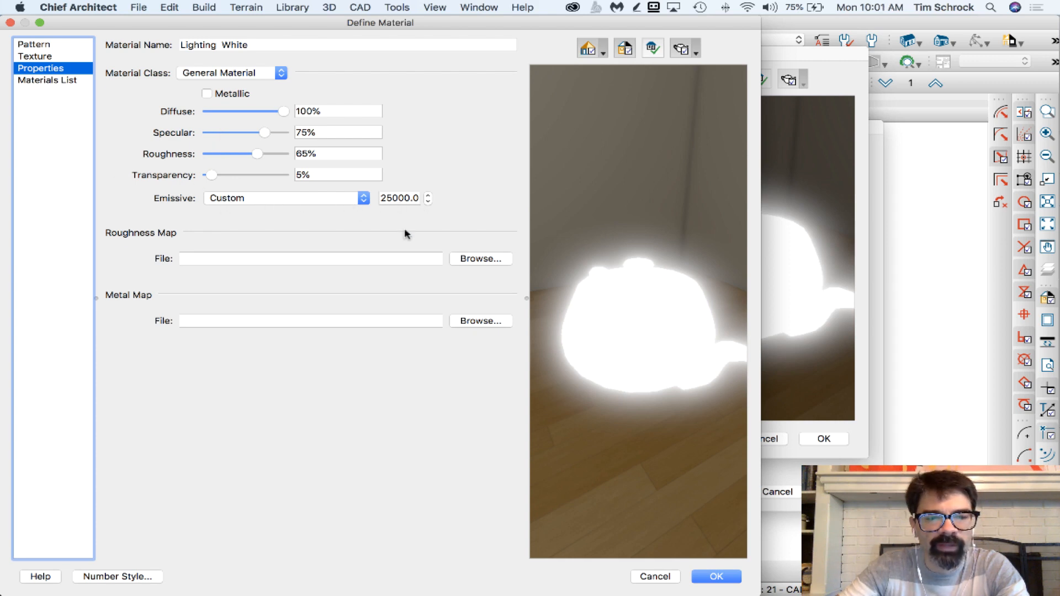
{"action": "left_click", "coordinate": [719, 576]}
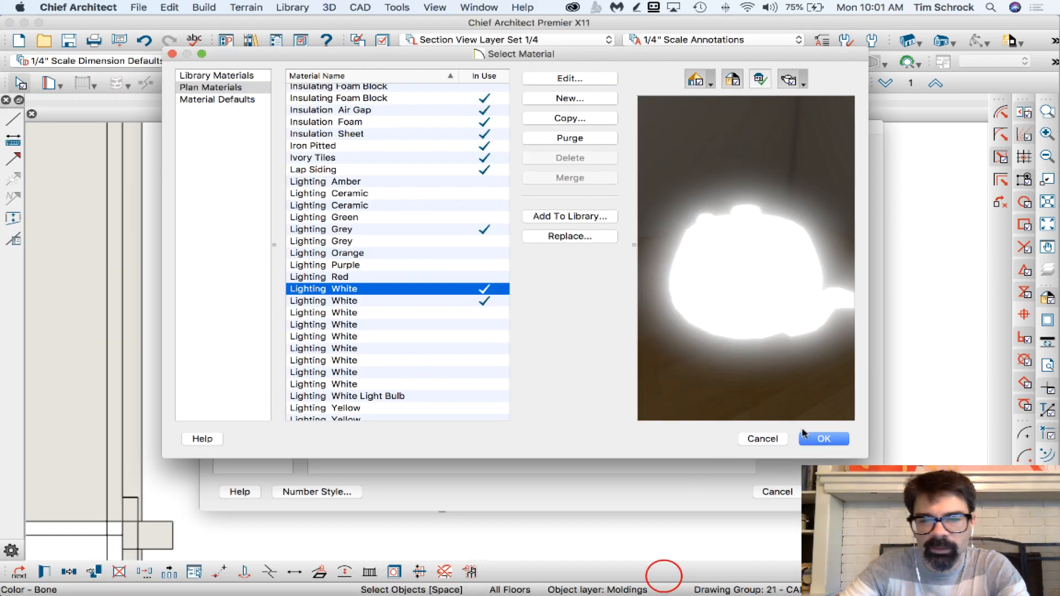
- Apply Lighting White, check the glass cabinet in Camera 1, then return to the working plan
{"action": "left_click", "coordinate": [824, 438]}
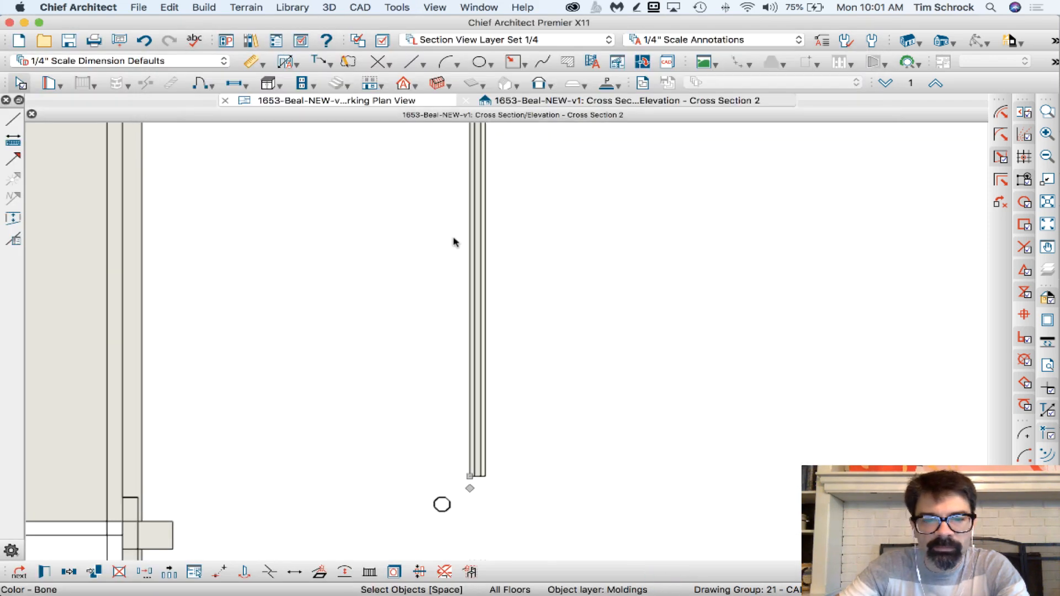
{"action": "left_click", "coordinate": [616, 100]}
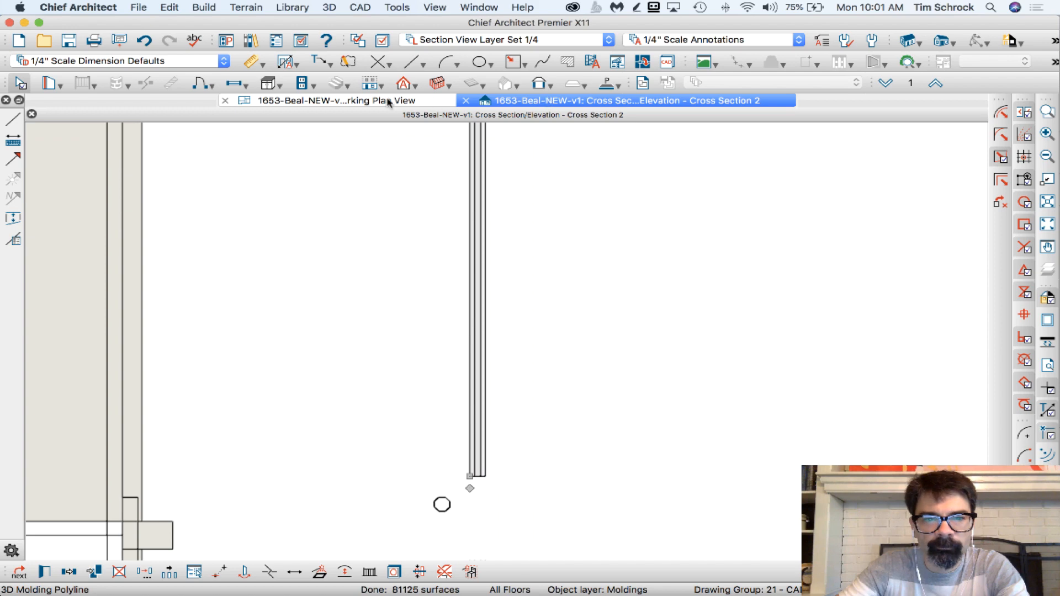
{"action": "left_click", "coordinate": [337, 101]}
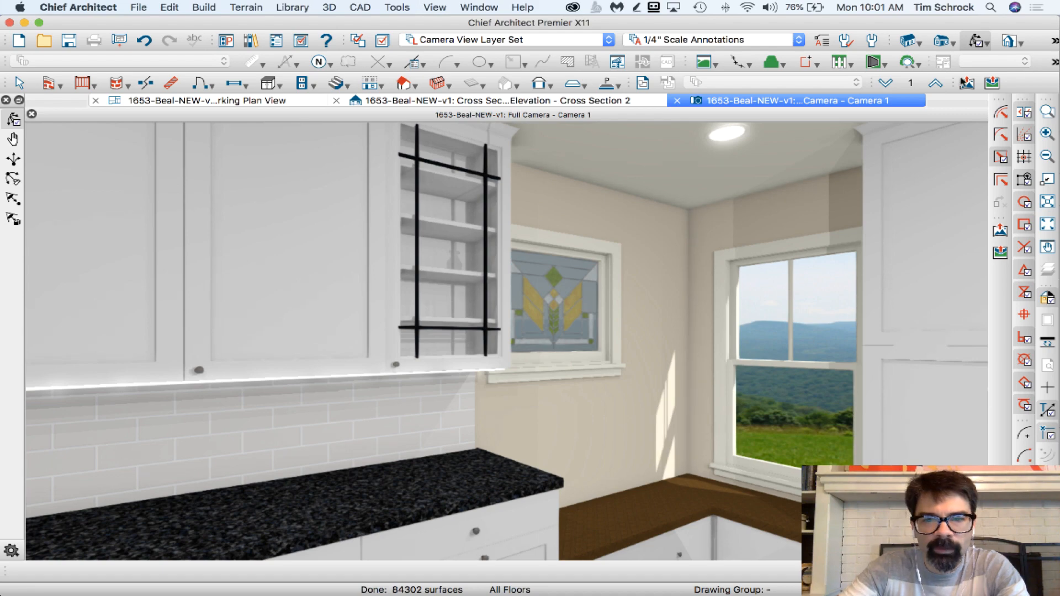
{"action": "left_click", "coordinate": [223, 100]}
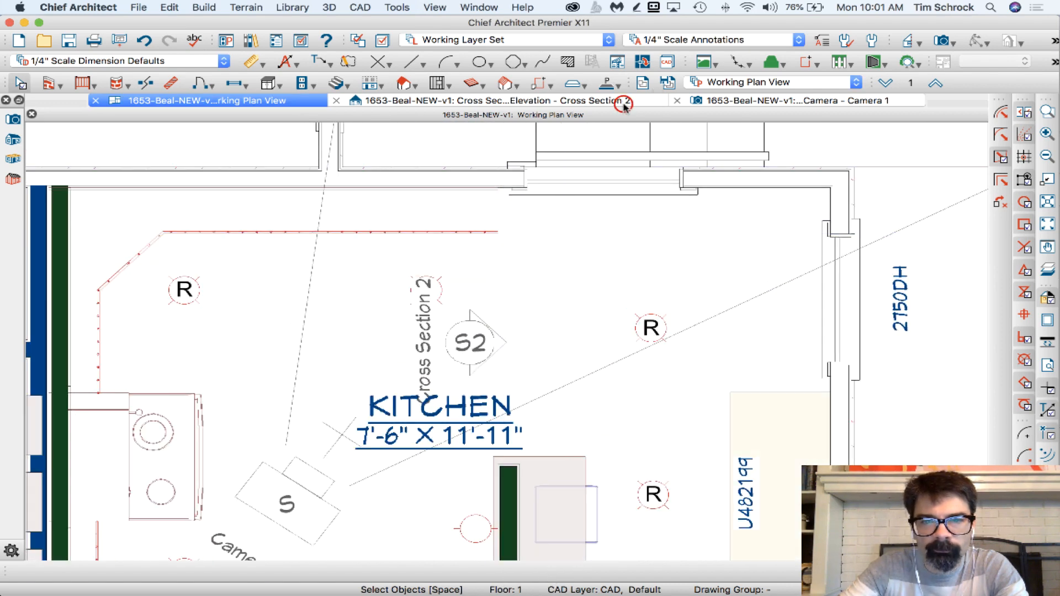
- In Cross Section 2, resize the octagon molding profile to 10" width and height
{"action": "left_click", "coordinate": [509, 101]}
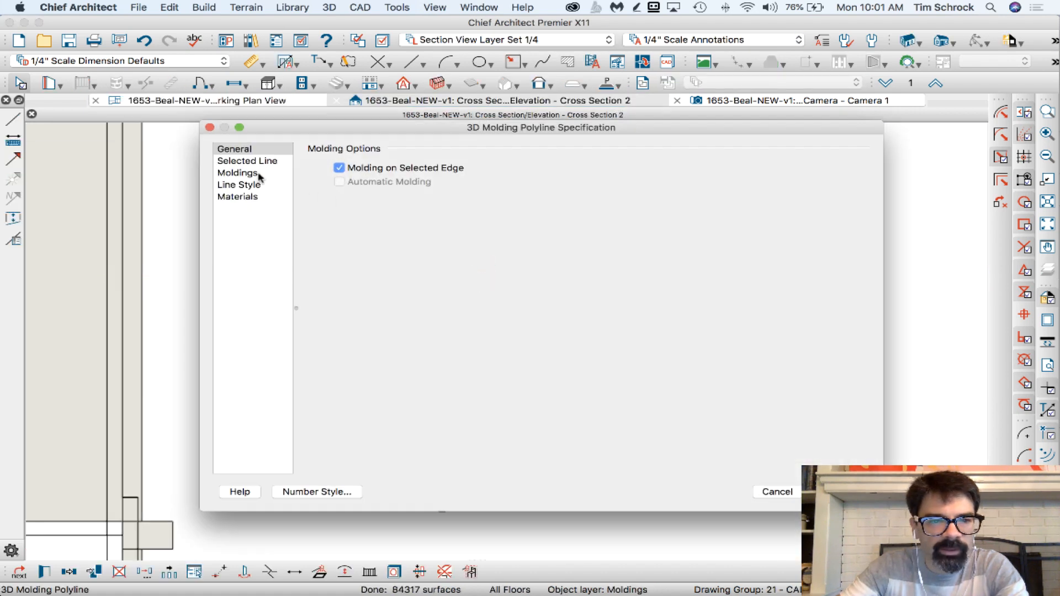
{"action": "left_click", "coordinate": [238, 173]}
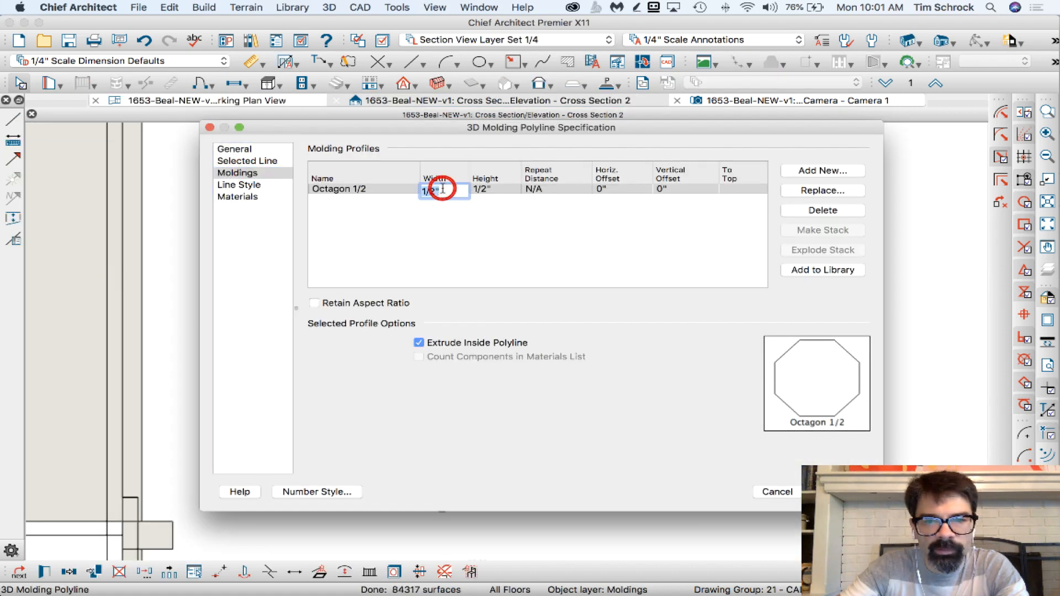
{"action": "left_click", "coordinate": [314, 303]}
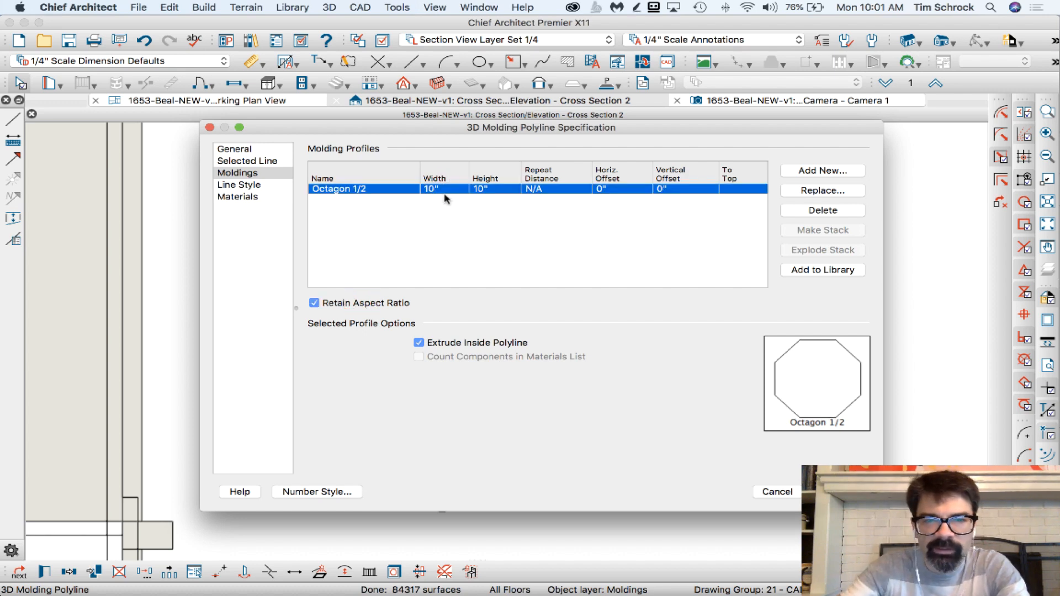
{"action": "left_click", "coordinate": [778, 492]}
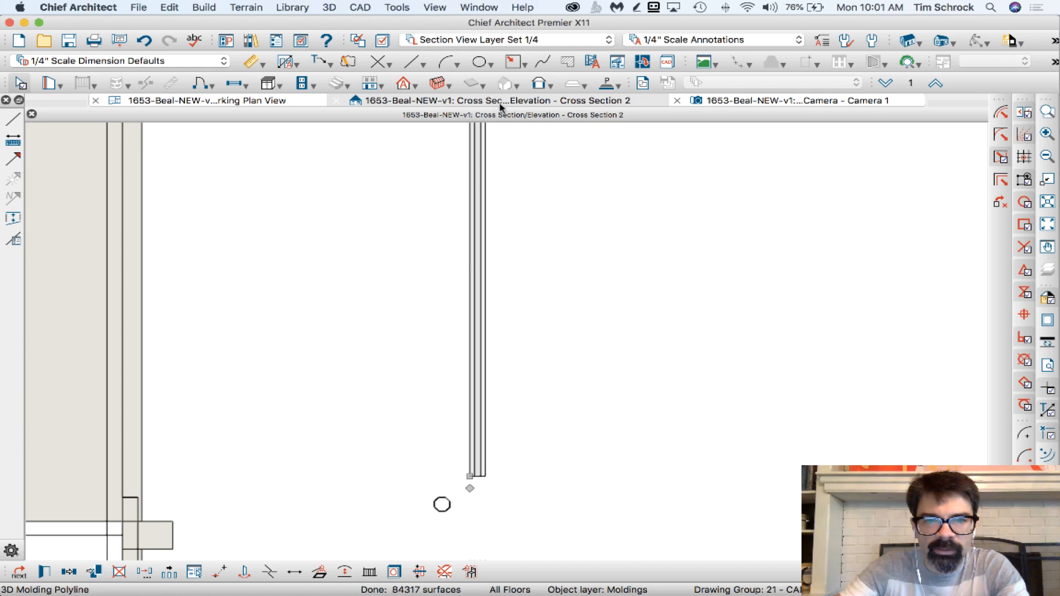
- Switch back to the kitchen Working Plan View
{"action": "left_click", "coordinate": [210, 100]}
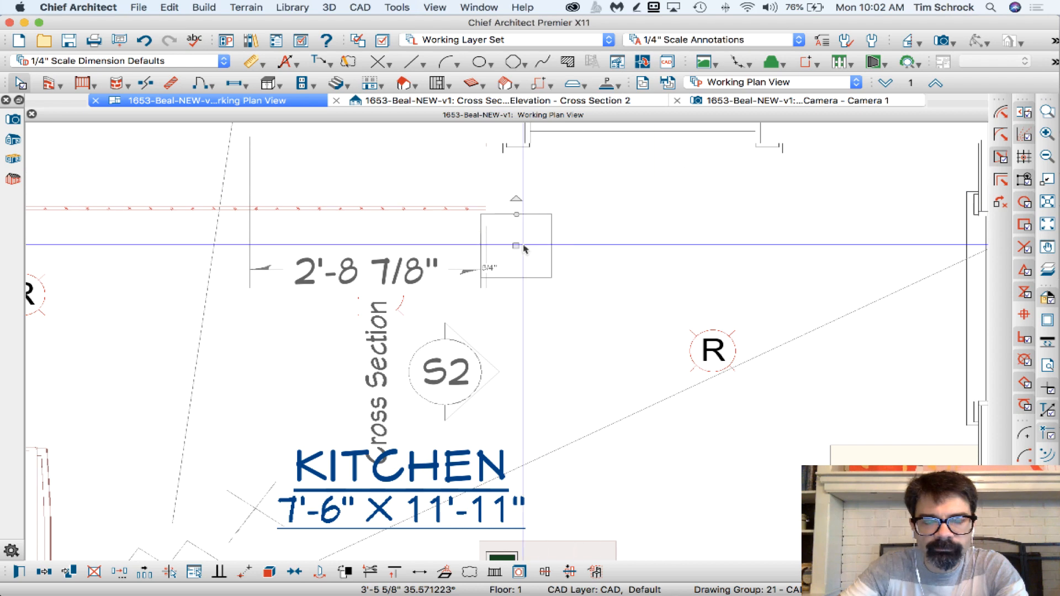
{"action": "mouse_move", "coordinate": [516, 248]}
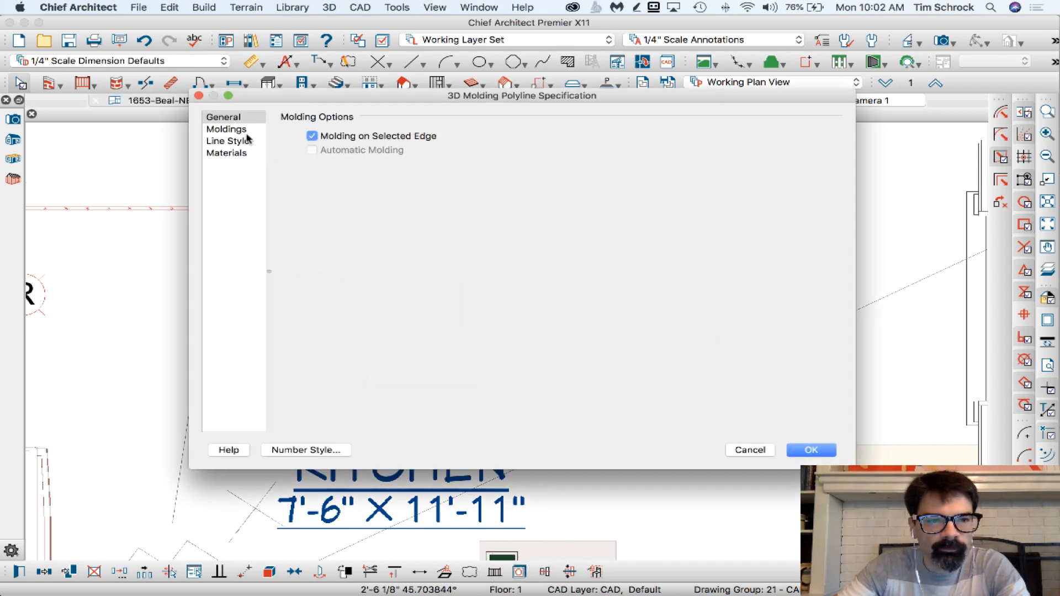
- Check the polyline's Moldings panel for the Octagon 1/2 profile width
{"action": "left_click", "coordinate": [225, 129]}
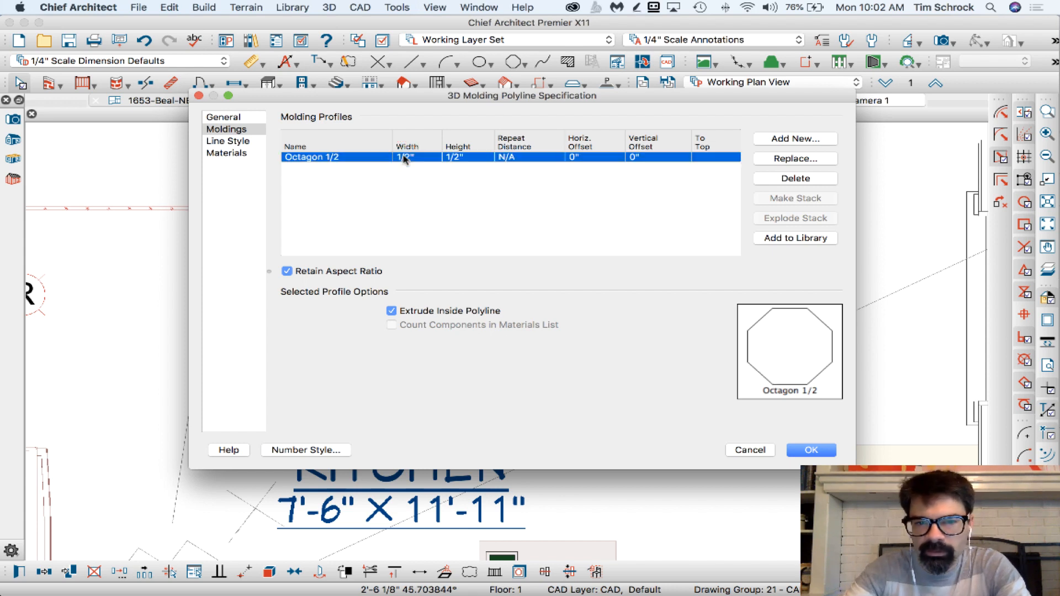
{"action": "left_click", "coordinate": [811, 450]}
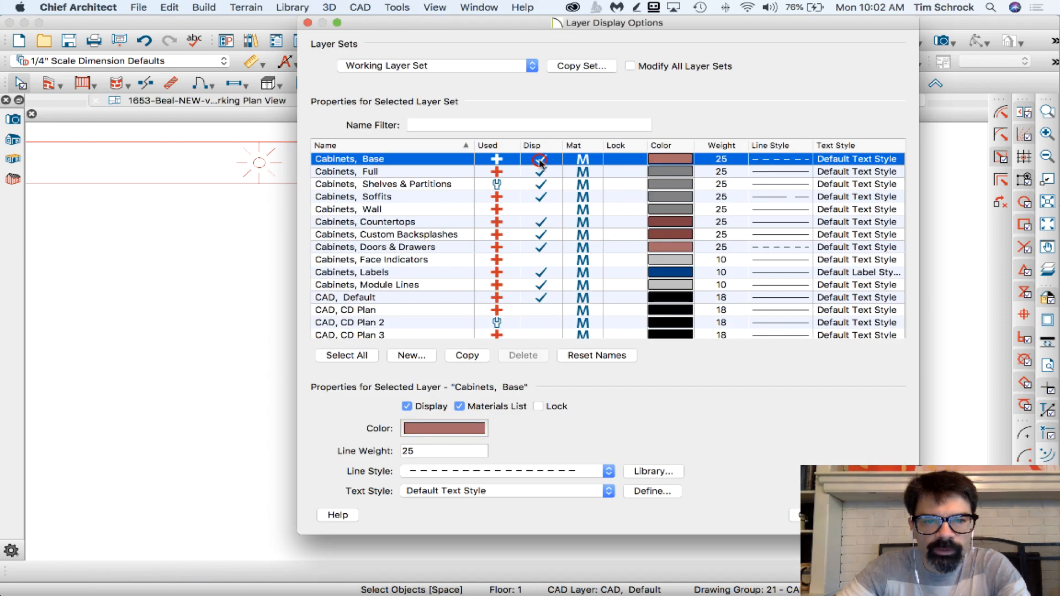
- Turn on display of the Cabinets, Base layer
{"action": "left_click", "coordinate": [540, 210]}
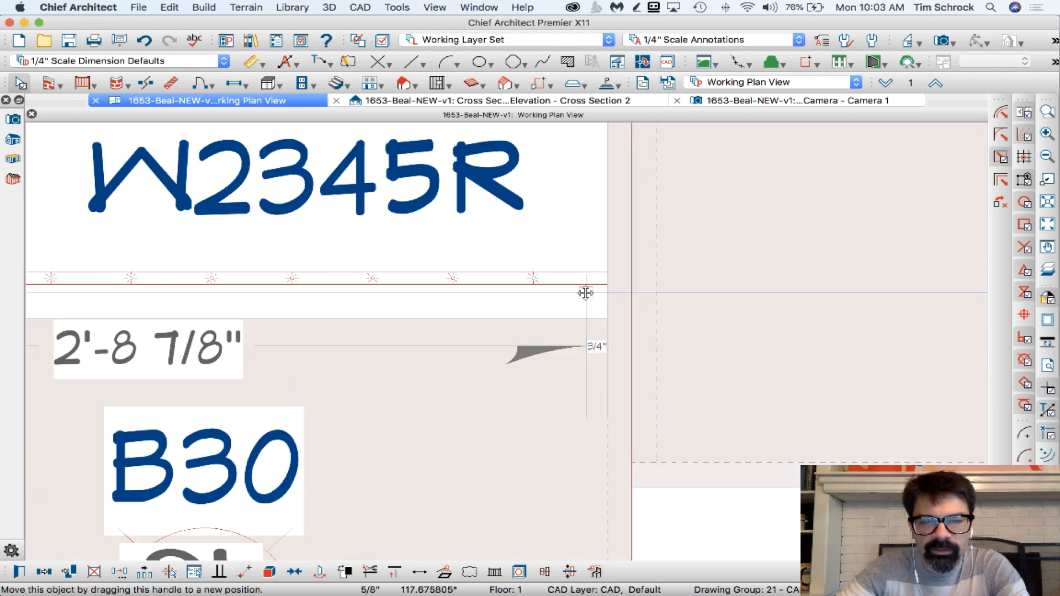
- Move the molding polyline to 1 1/2" from the cabinet front and view Camera 1
{"action": "left_click_drag", "start_coordinate": [585, 292], "coordinate": [571, 287]}
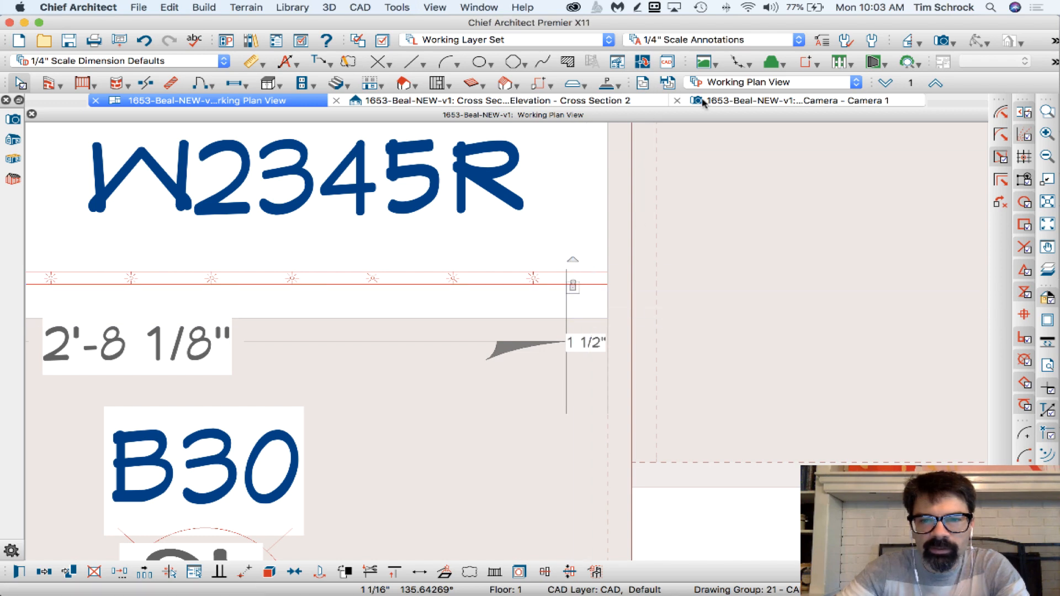
{"action": "left_click", "coordinate": [795, 100]}
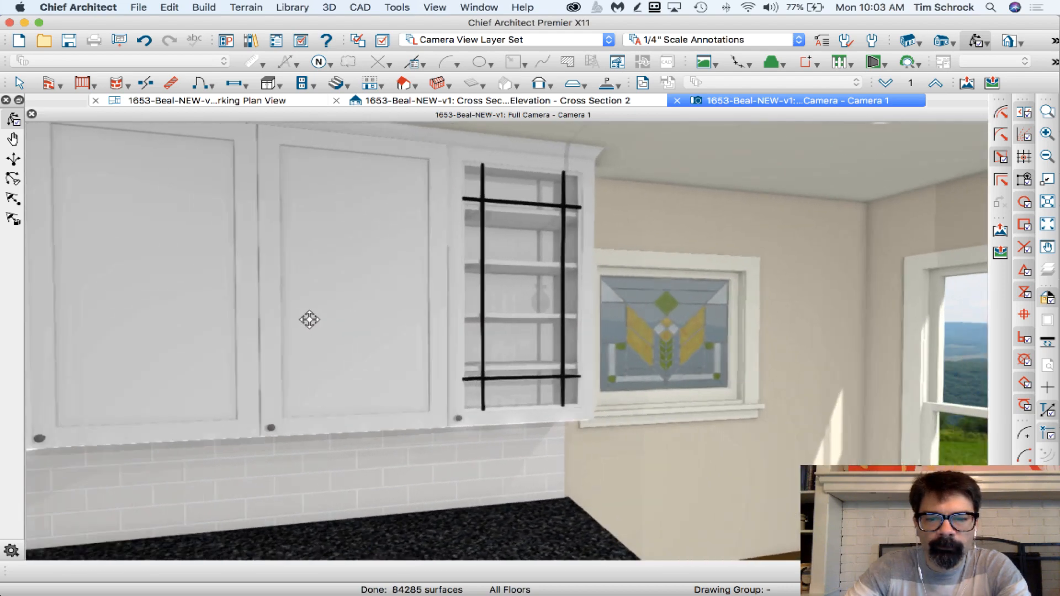
- Move the camera around the glass-door cabinet, then return to the working plan
{"action": "left_click_drag", "start_coordinate": [310, 319], "coordinate": [547, 310]}
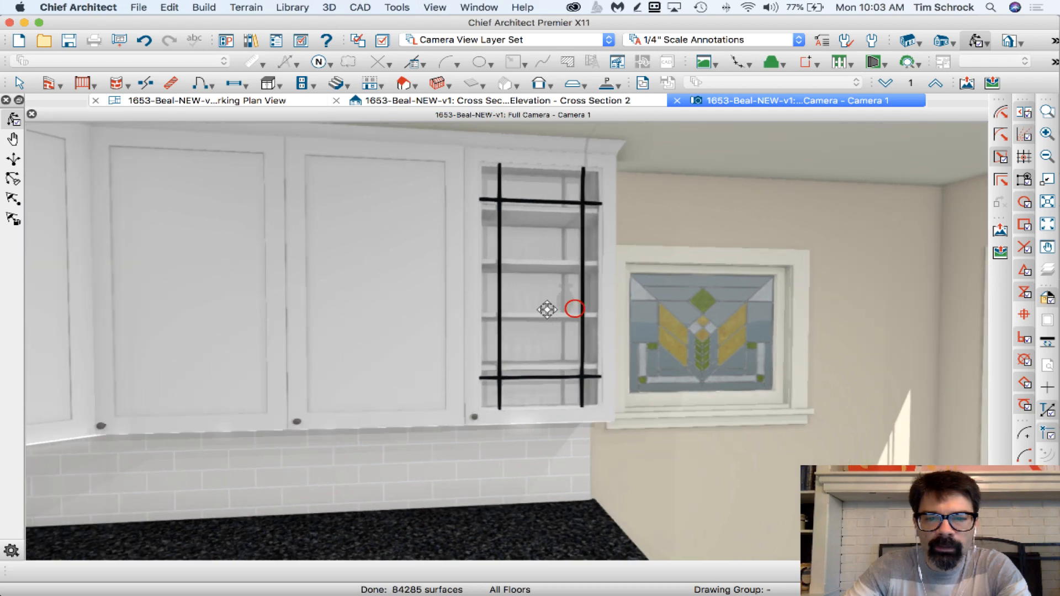
{"action": "left_click_drag", "start_coordinate": [548, 309], "coordinate": [487, 266]}
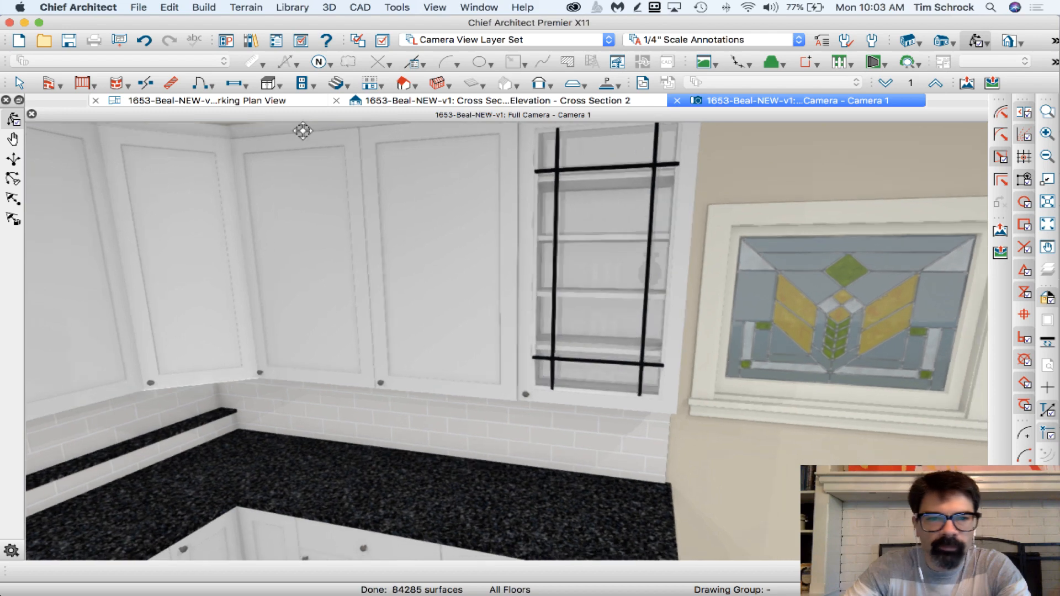
{"action": "left_click", "coordinate": [208, 101]}
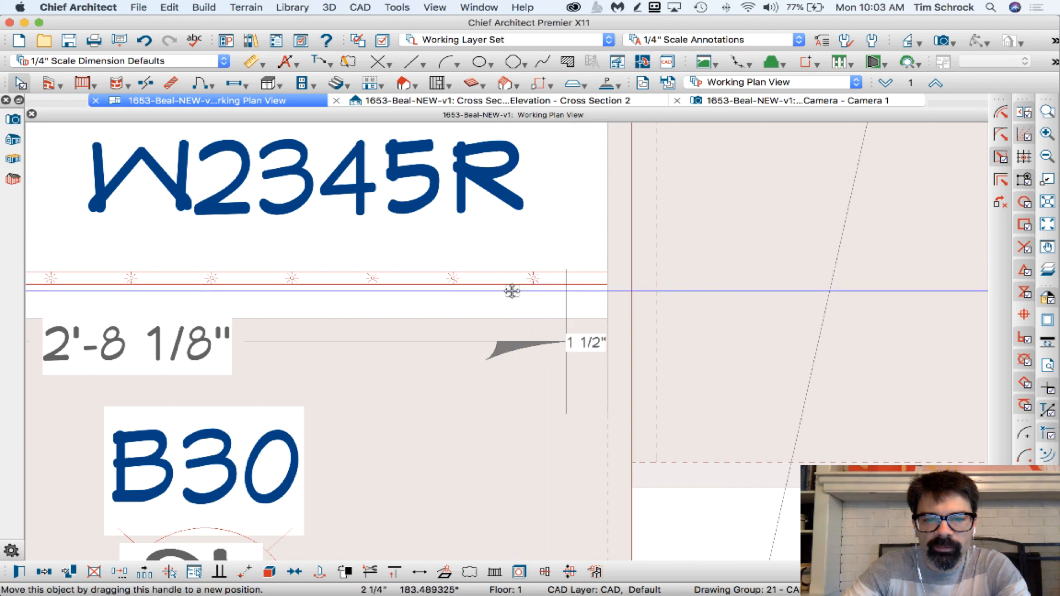
- Show Camera 1 again with the pale glowing molding bar by the glass door
{"action": "left_click", "coordinate": [753, 100]}
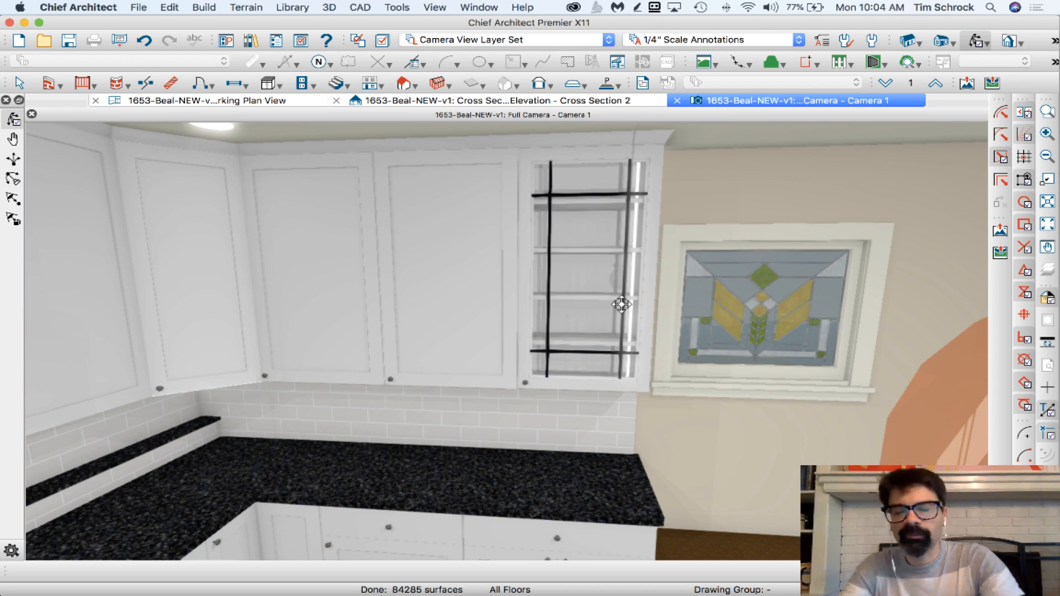
{"action": "mouse_move", "coordinate": [634, 263]}
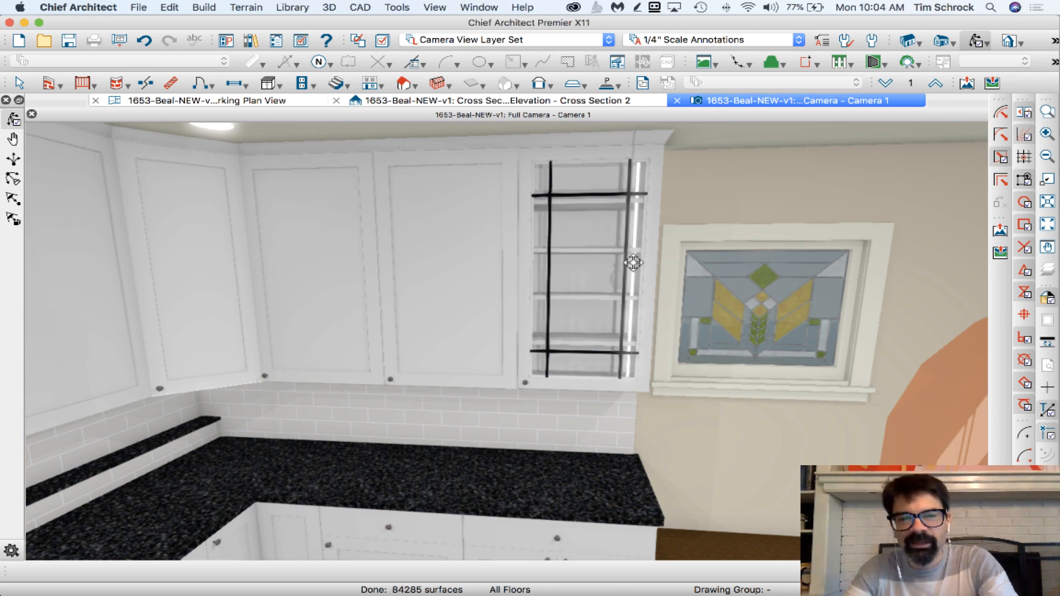
{"action": "mouse_move", "coordinate": [657, 280]}
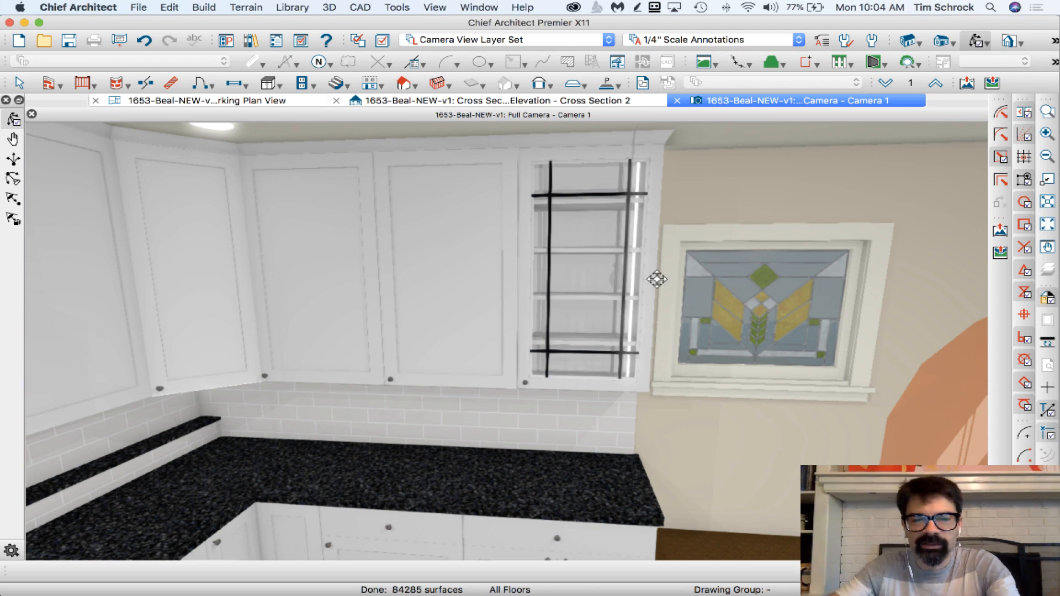